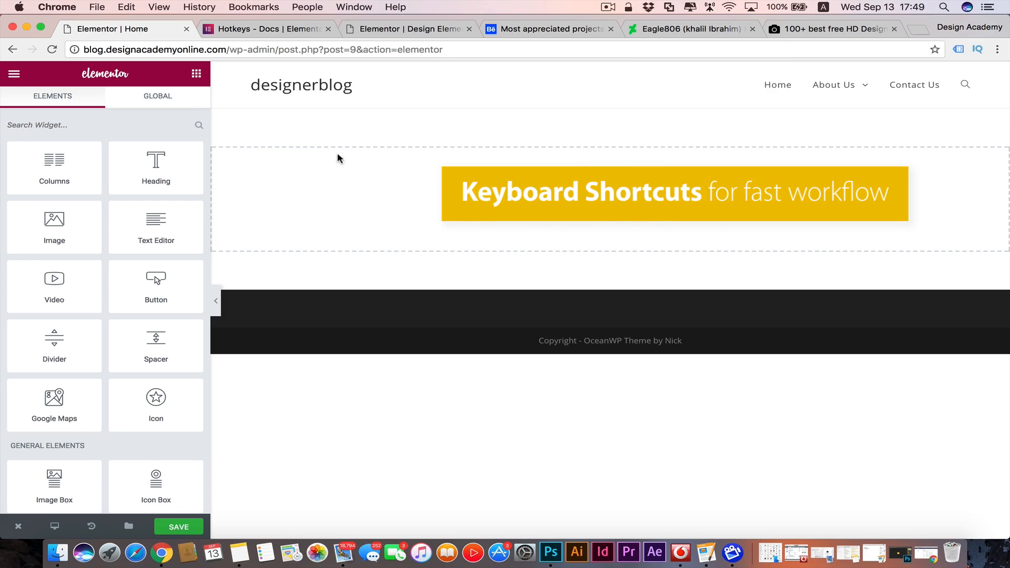
Step: Show the Elementor Hotkeys documentation and scroll through its shortcut table
click(266, 28)
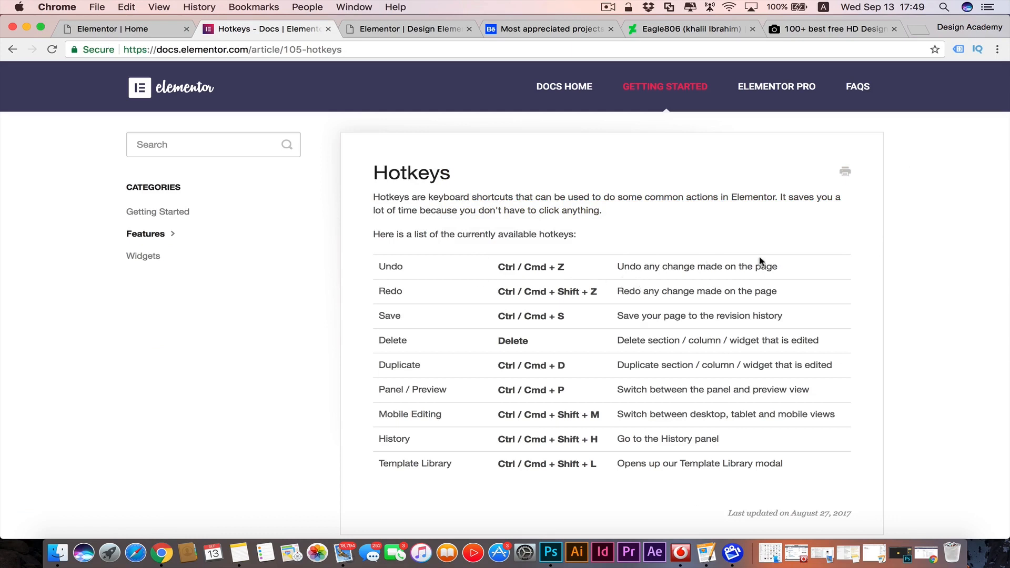
mouse_move(578, 395)
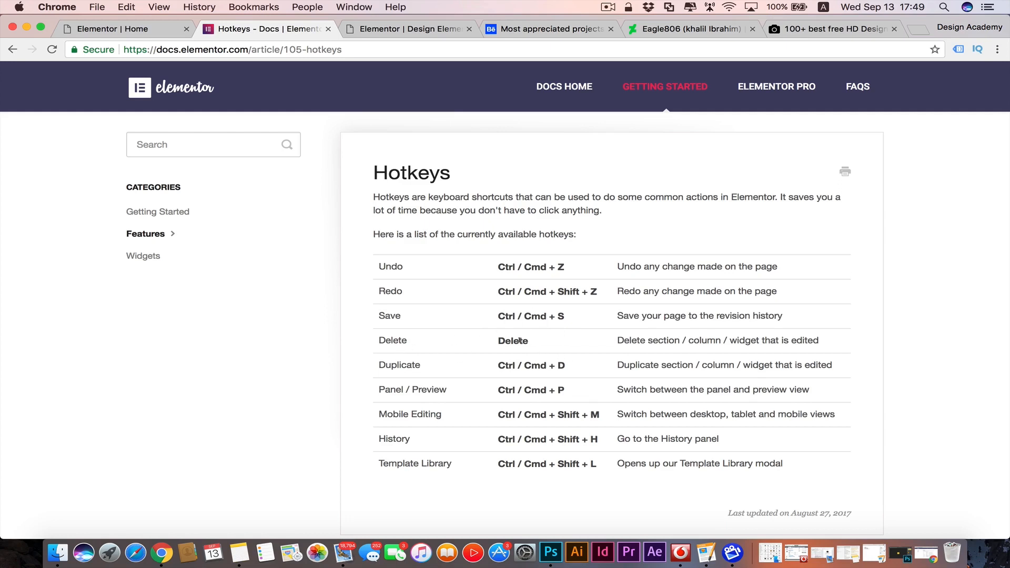
mouse_move(164, 446)
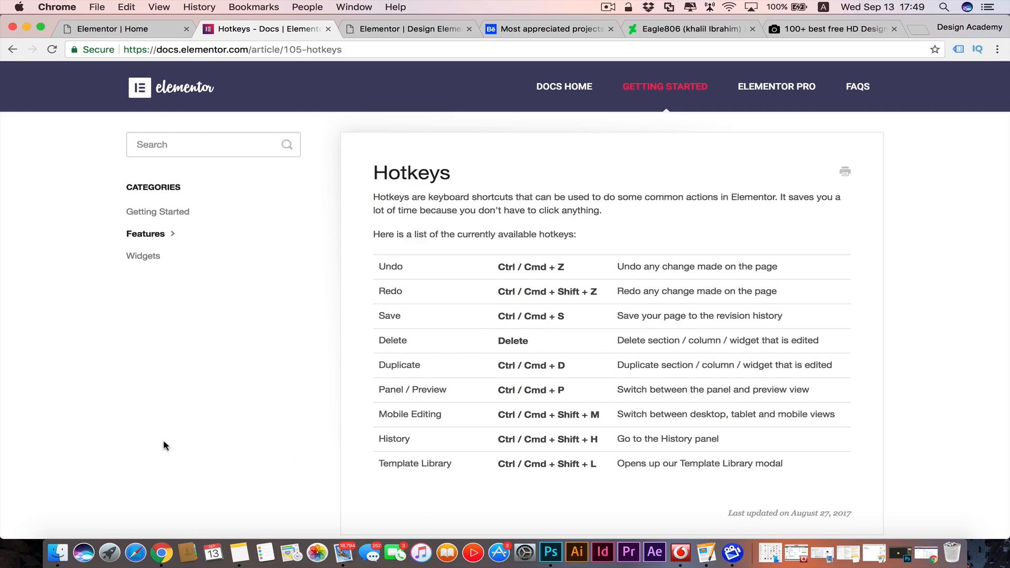
scroll(down, 3)
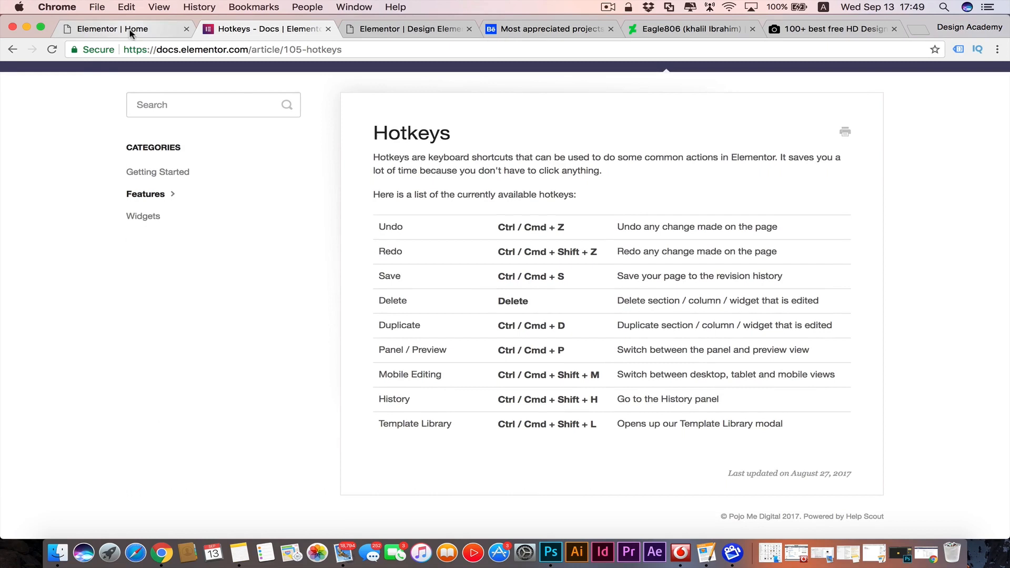
Step: Switch back to the 'Elementor | Home' editor for the designerblog home page
click(122, 28)
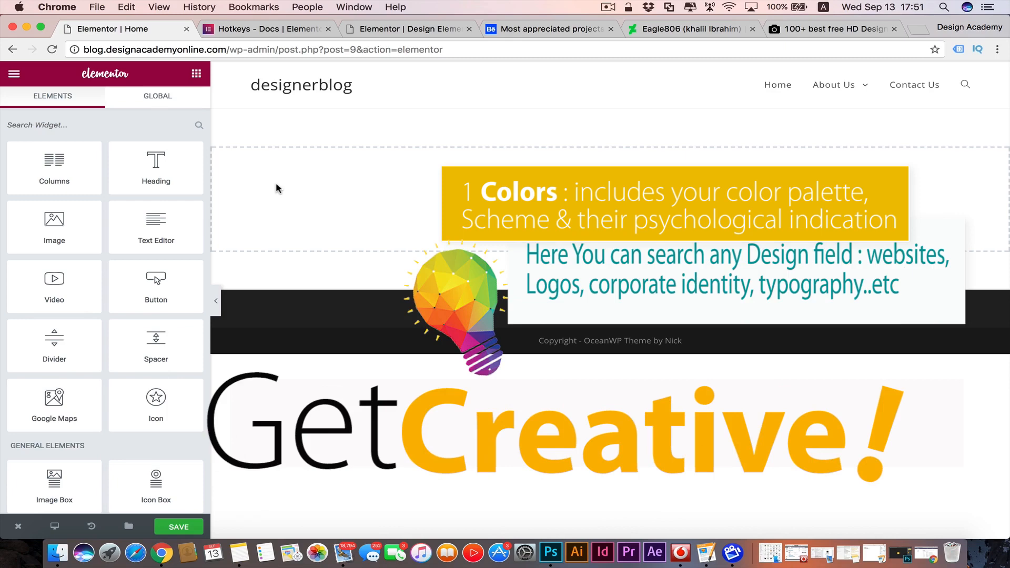
mouse_move(527, 85)
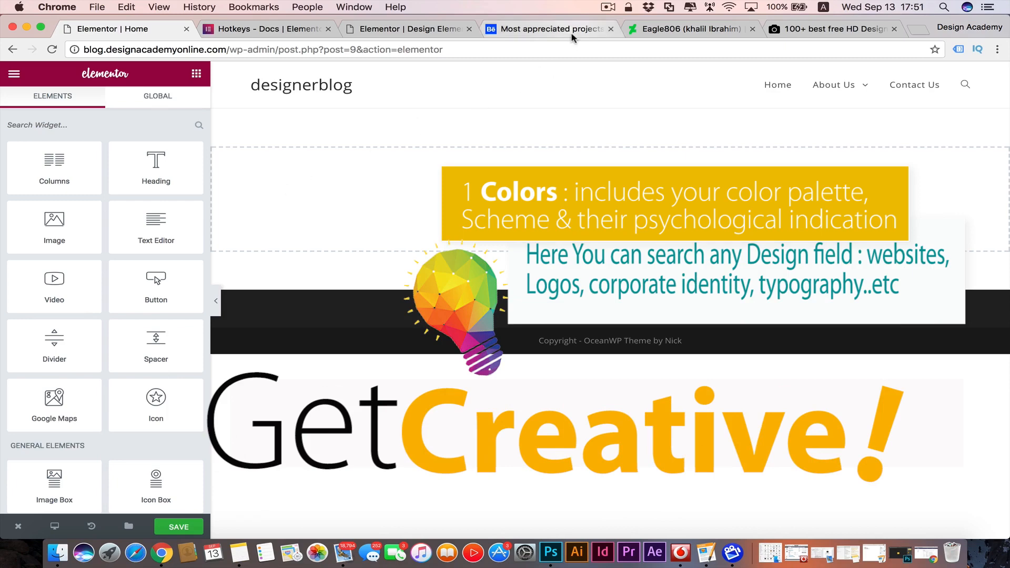
Step: Browse Behance's most appreciated website projects of the week, scrolling through the grid
click(549, 28)
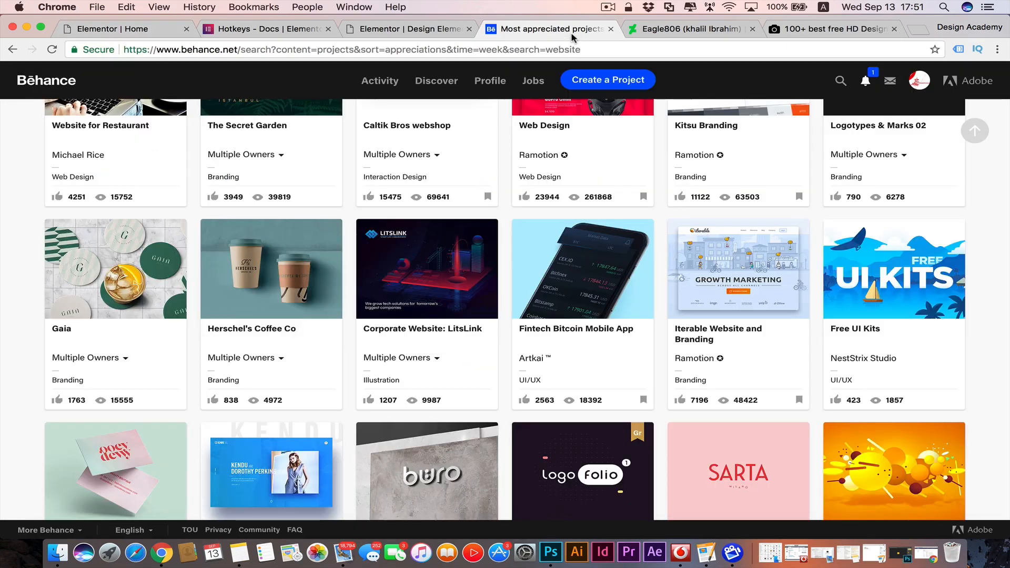
mouse_move(1001, 248)
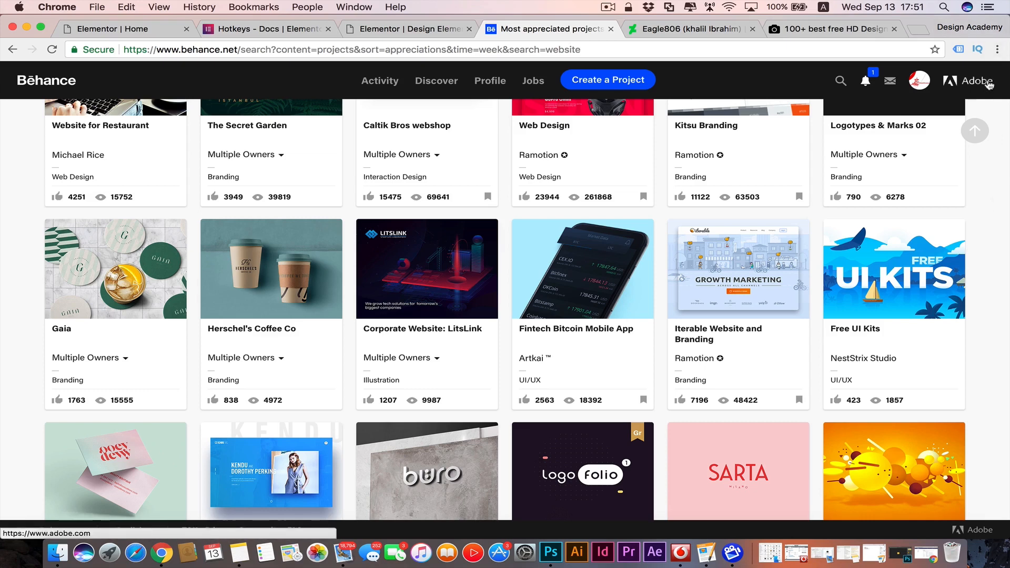
mouse_move(984, 258)
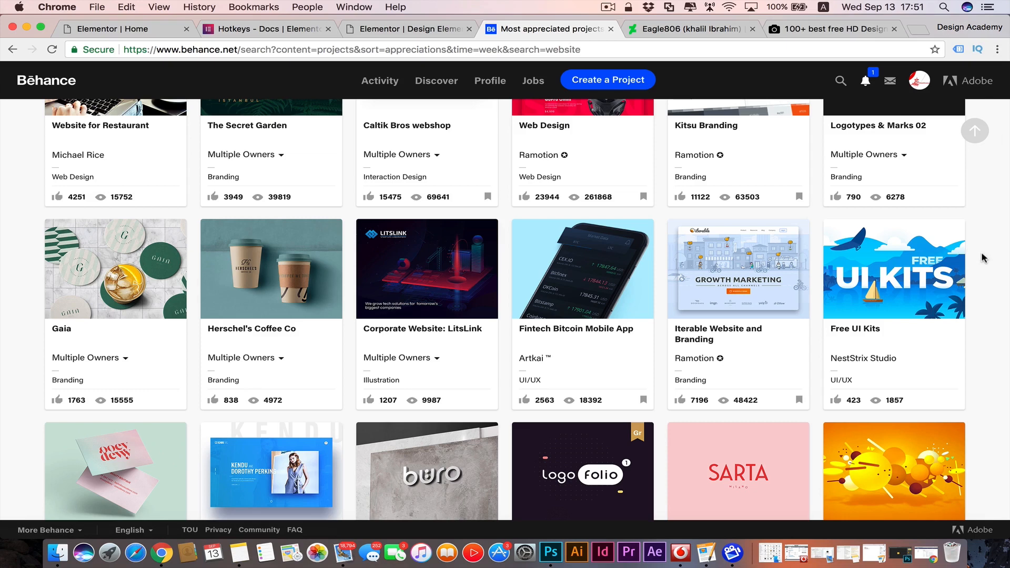
mouse_move(983, 427)
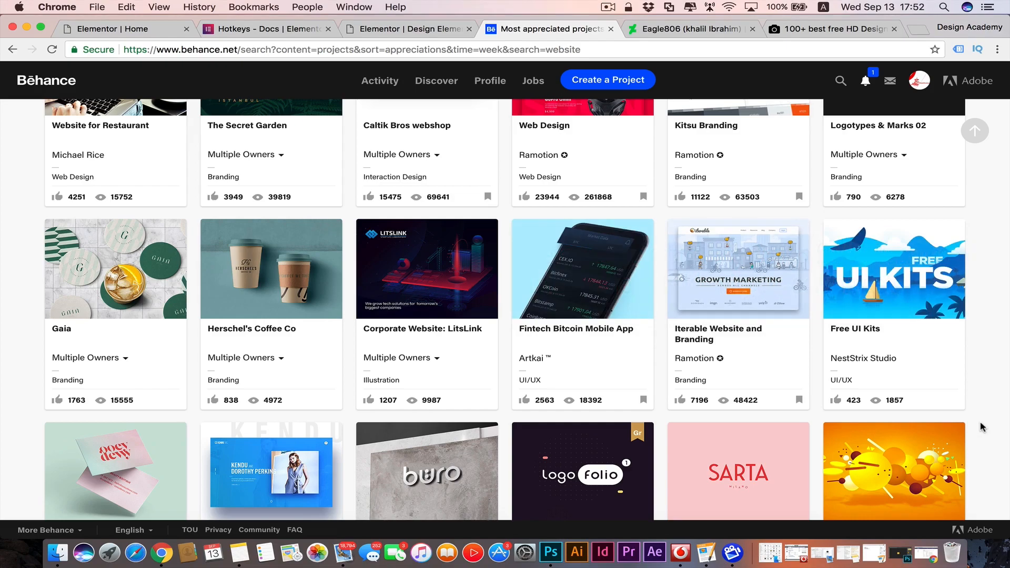
scroll(down, 3)
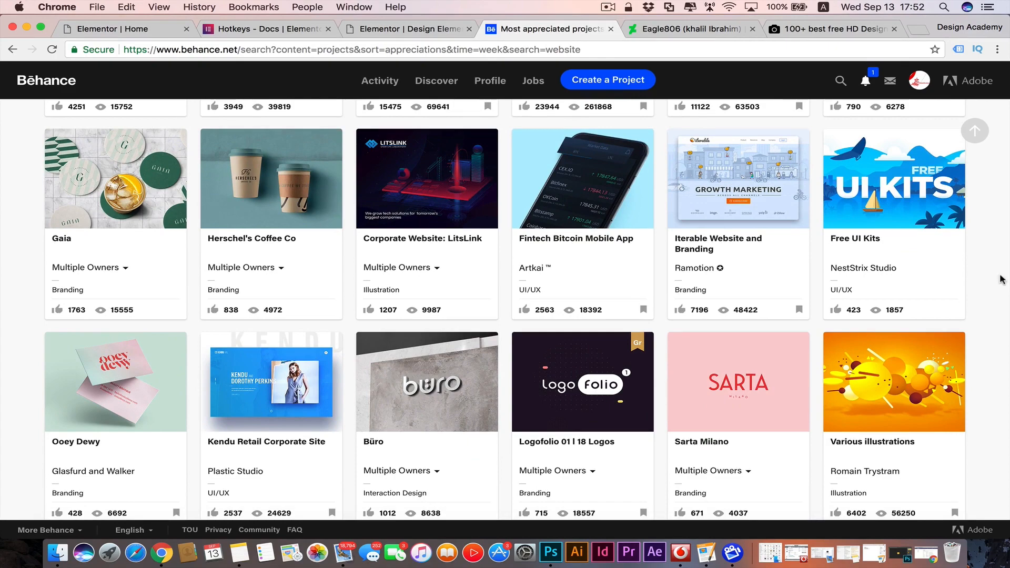
Step: View the Eagle806 DeviantArt profile with the Beauty Anatomy artwork, briefly revisiting Behance
click(689, 28)
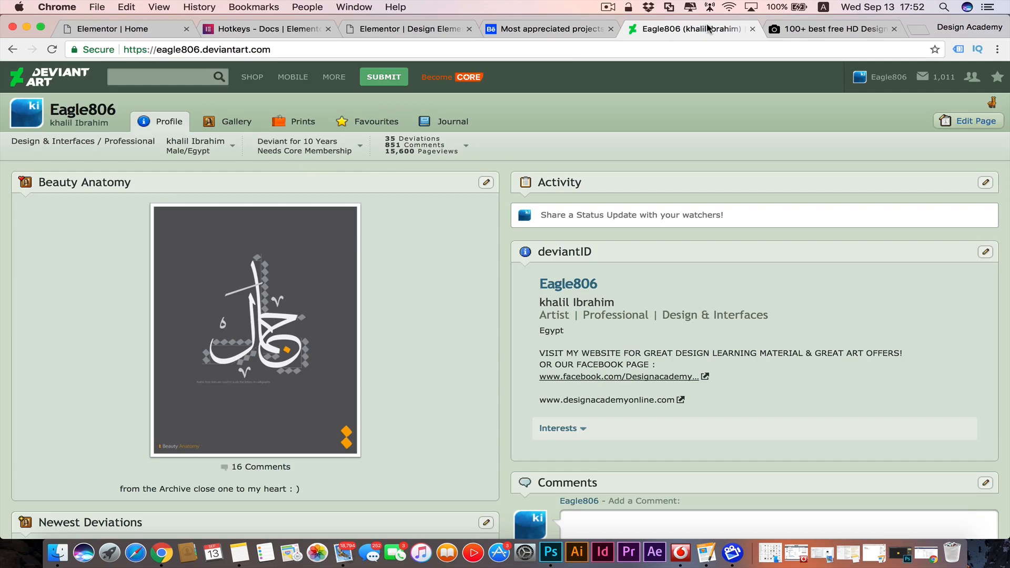
click(164, 76)
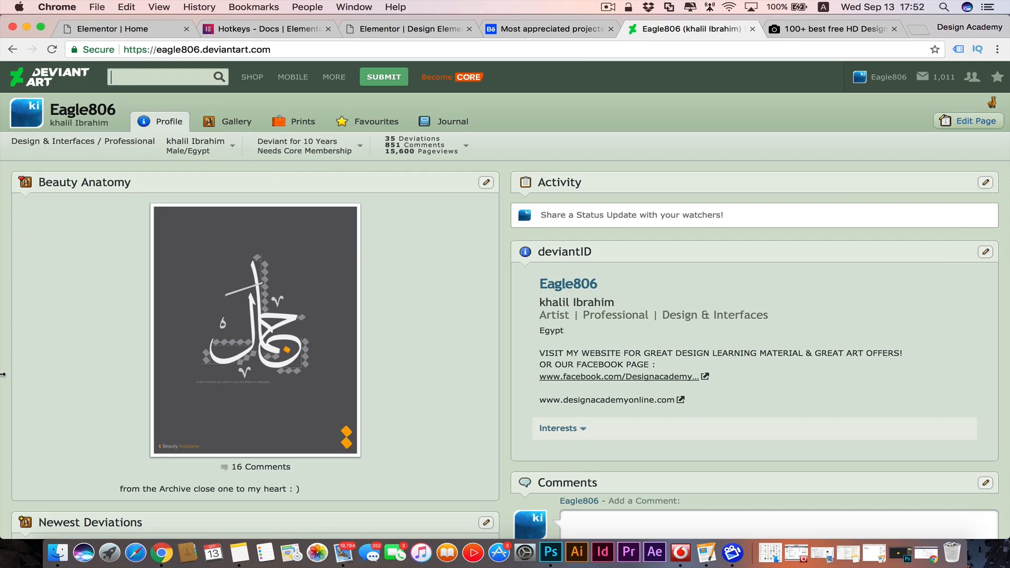
mouse_move(2, 378)
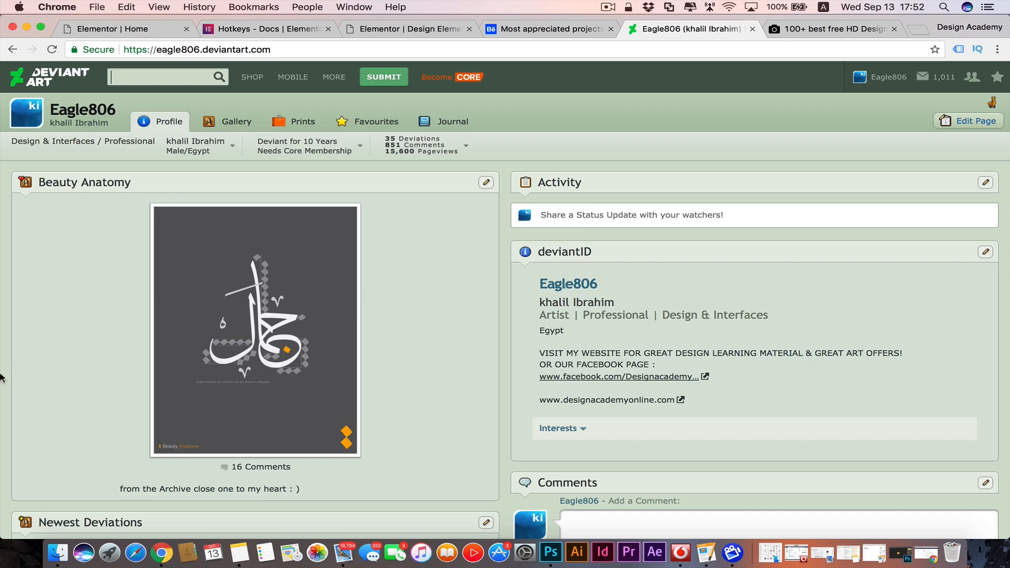
mouse_move(540, 5)
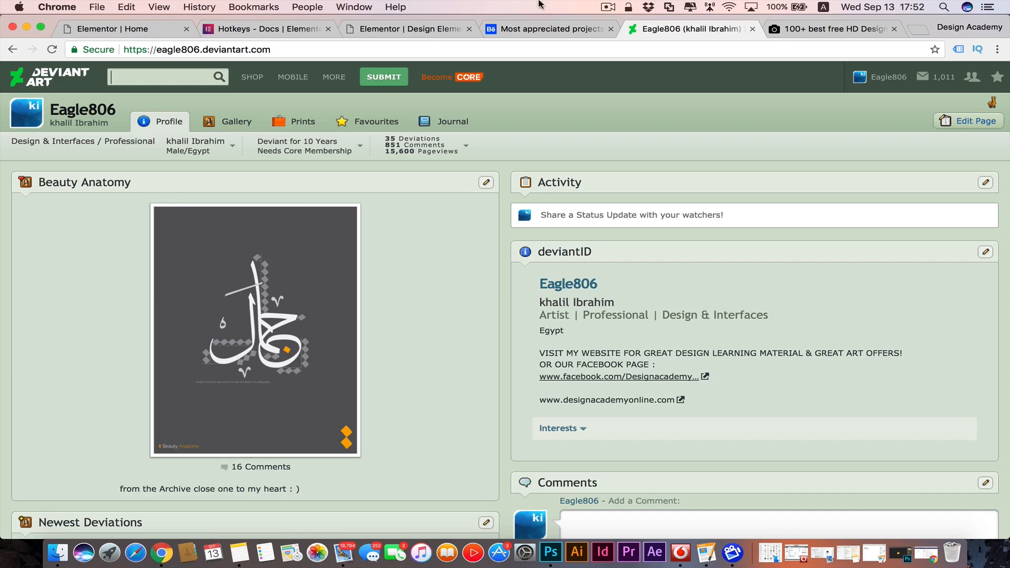
click(547, 28)
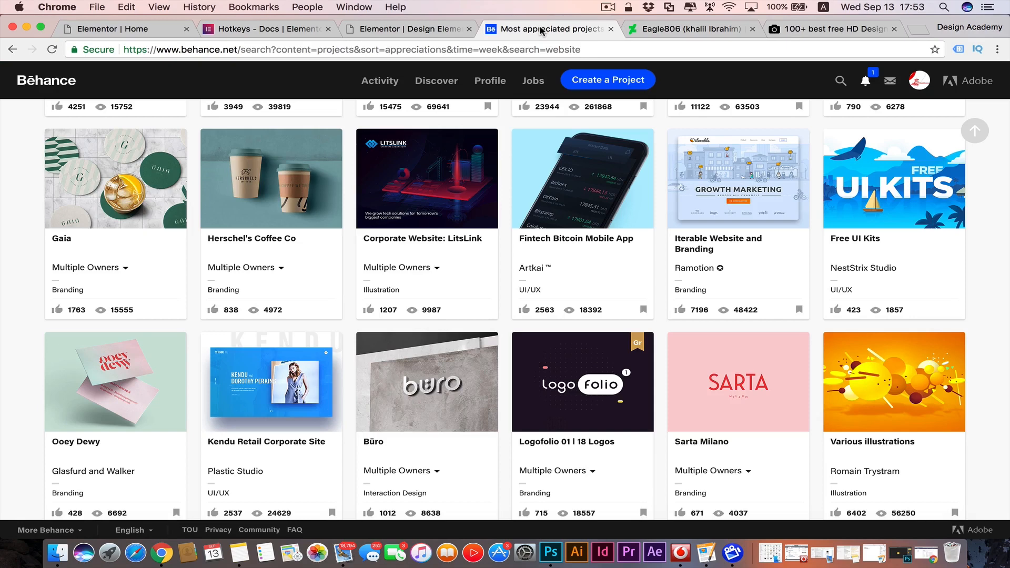
click(691, 28)
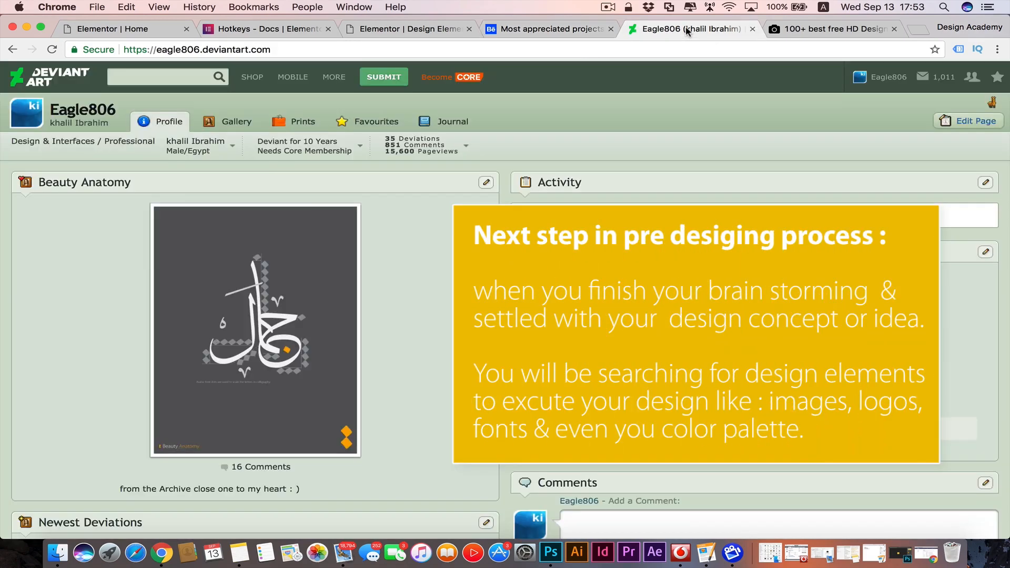
mouse_move(448, 348)
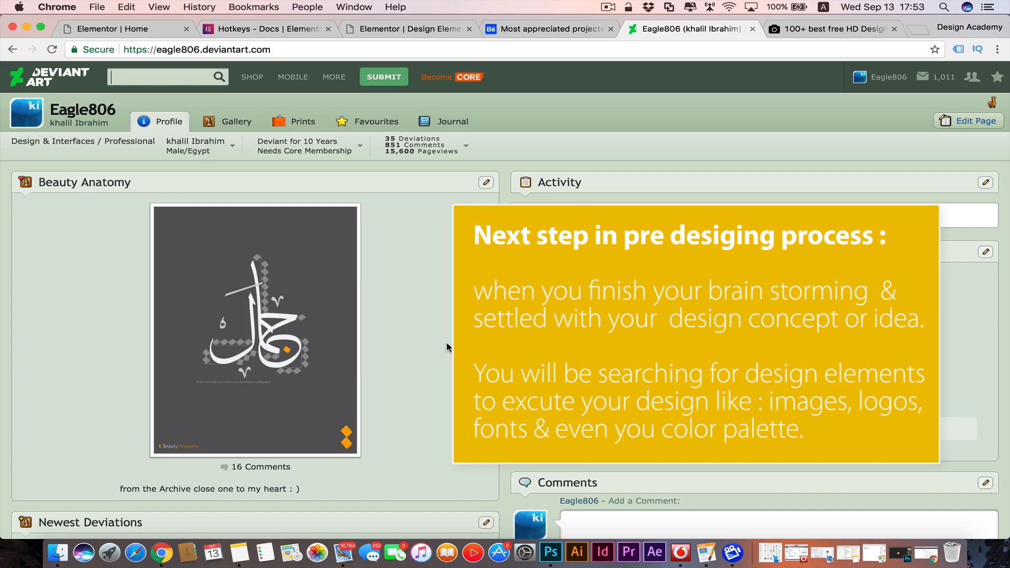
Step: Search Unsplash for 'nature' and scroll through the free nature photo results
click(831, 28)
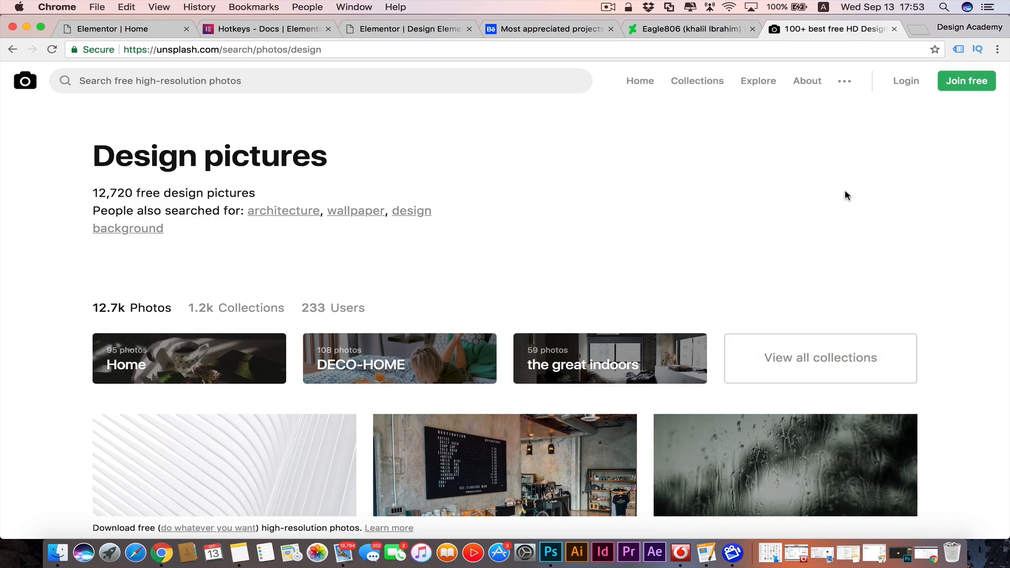
scroll(down, 3)
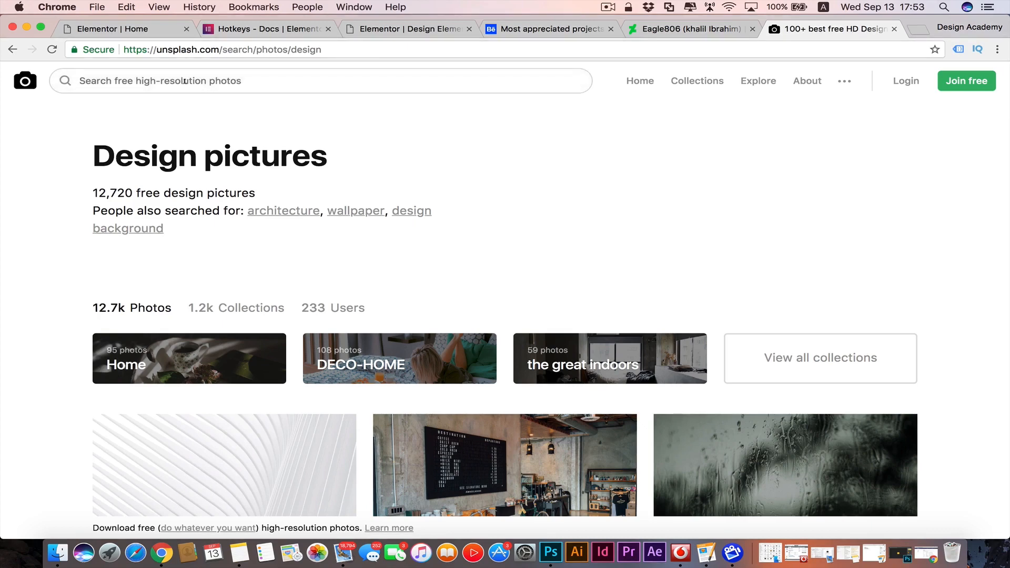
text(nature)
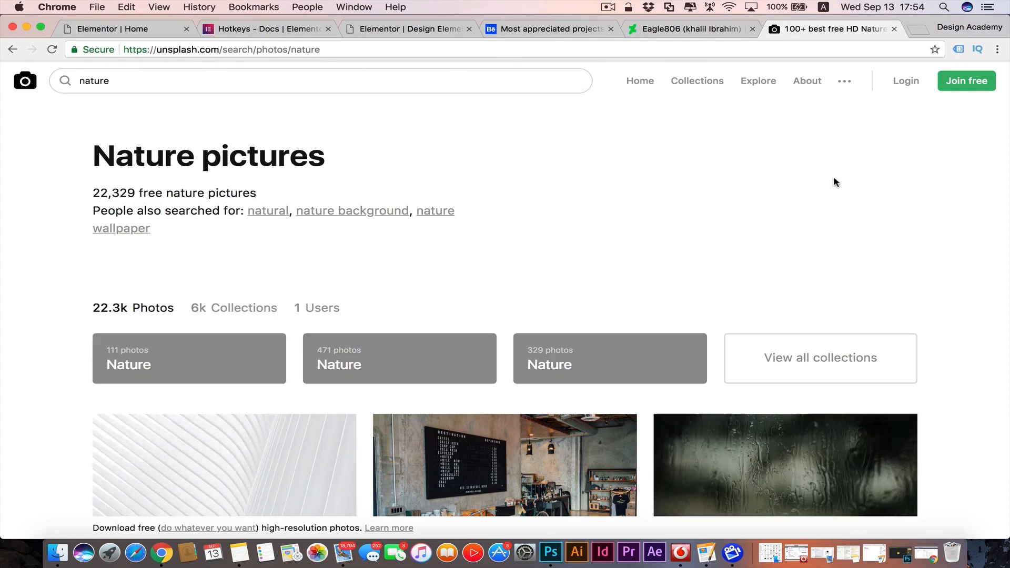
scroll(down, 3)
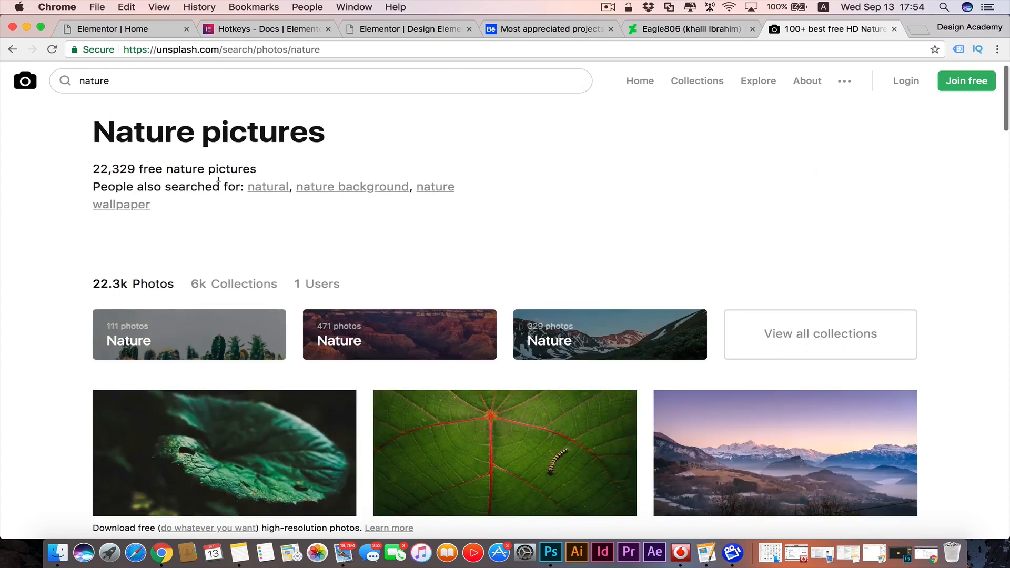
scroll(down, 3)
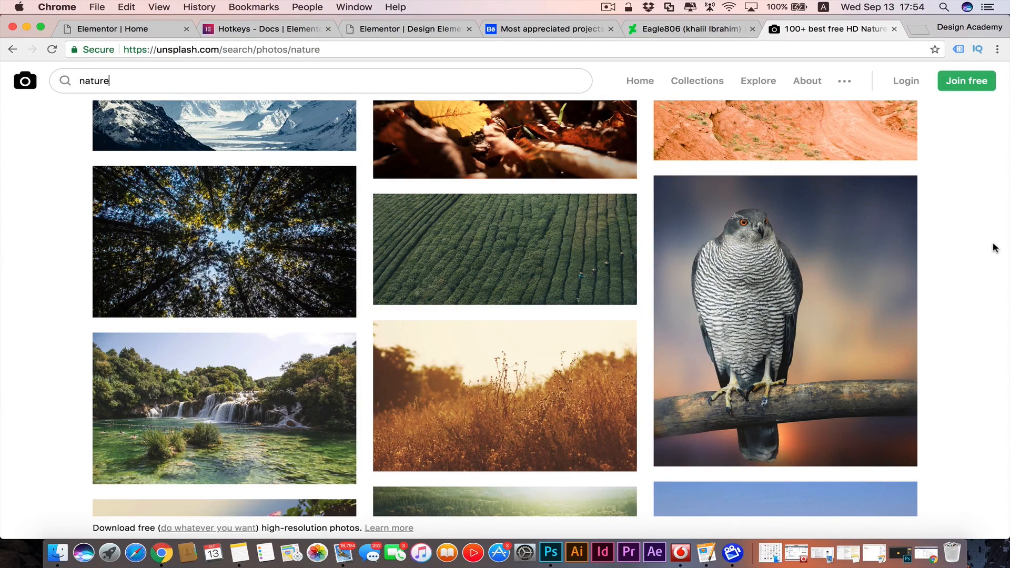
mouse_move(914, 38)
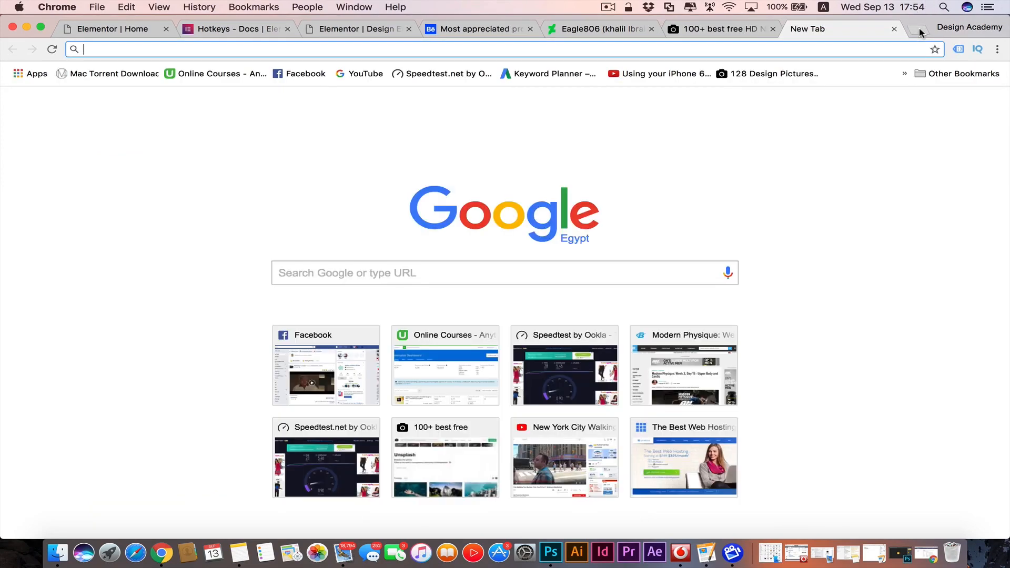
Step: Search Google for 'color lovers' and choose the COLOURlovers: Color Trends + Palettes result
text(colo)
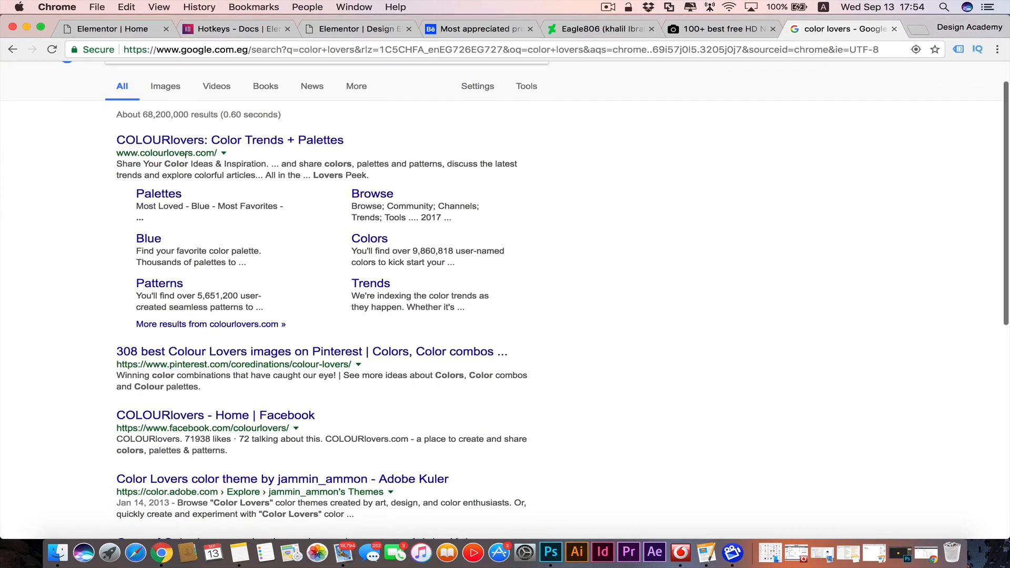
click(231, 140)
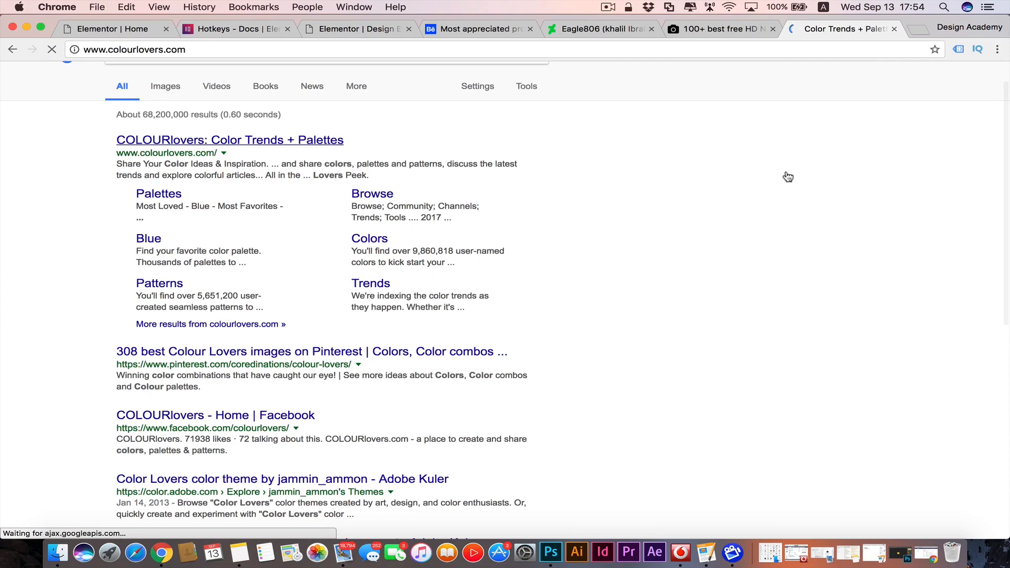
Step: Load colourlovers.com and scroll to its Palettes, Patterns and Colors sections
click(230, 140)
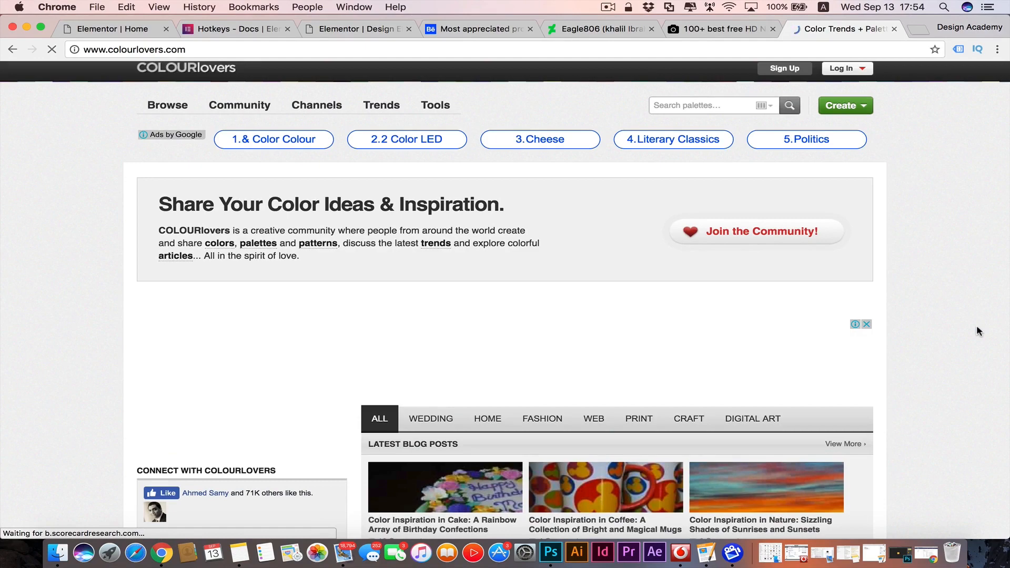
scroll(down, 3)
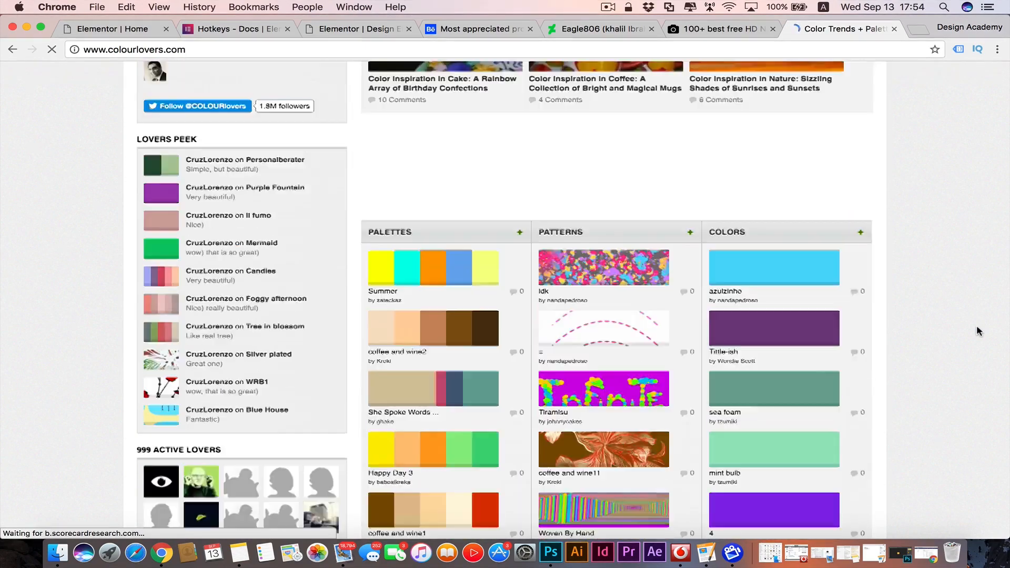
scroll(down, 3)
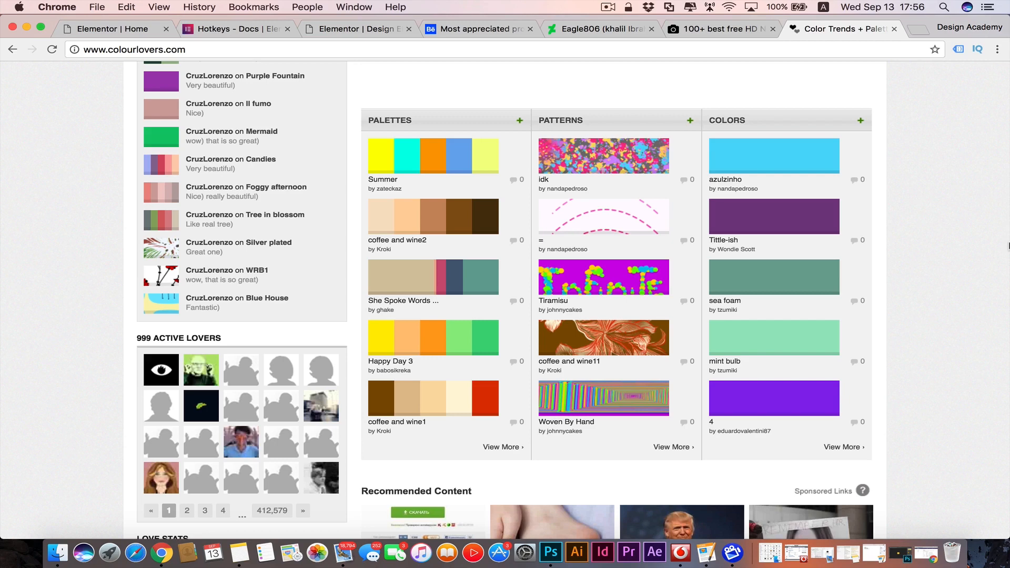
Step: Return to the Elementor Home editor and bring up its main menu
click(115, 29)
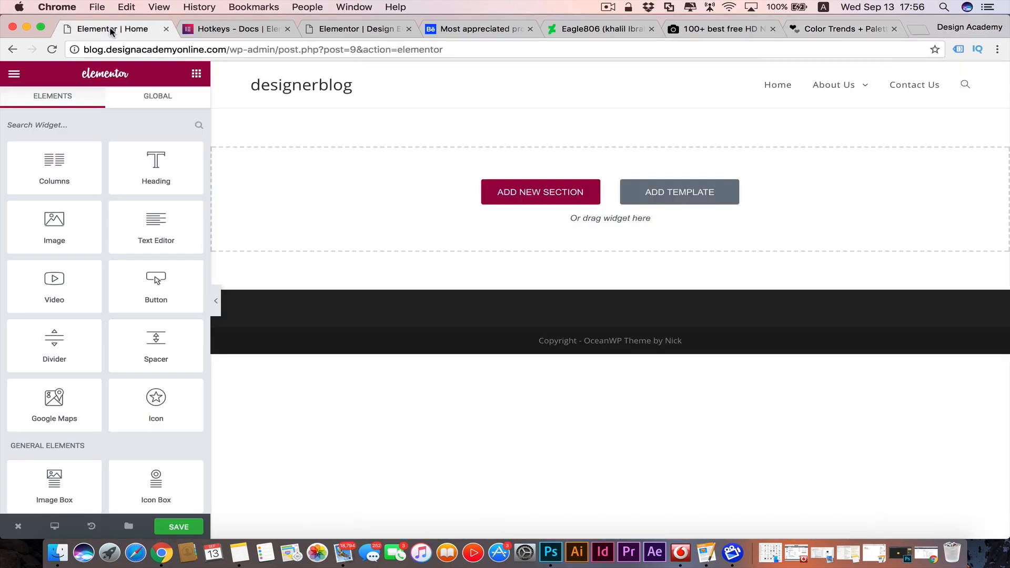
mouse_move(245, 142)
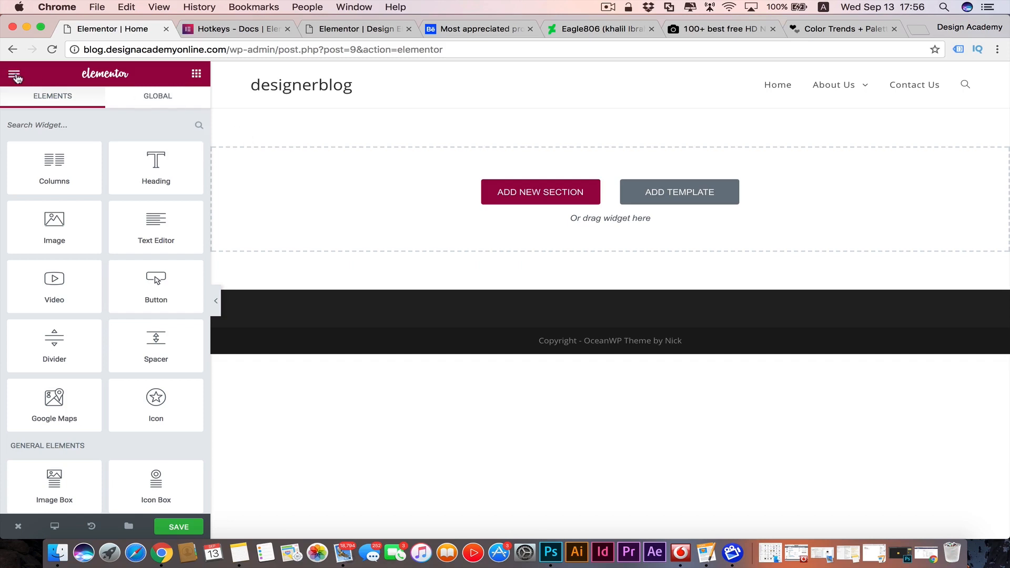
click(16, 73)
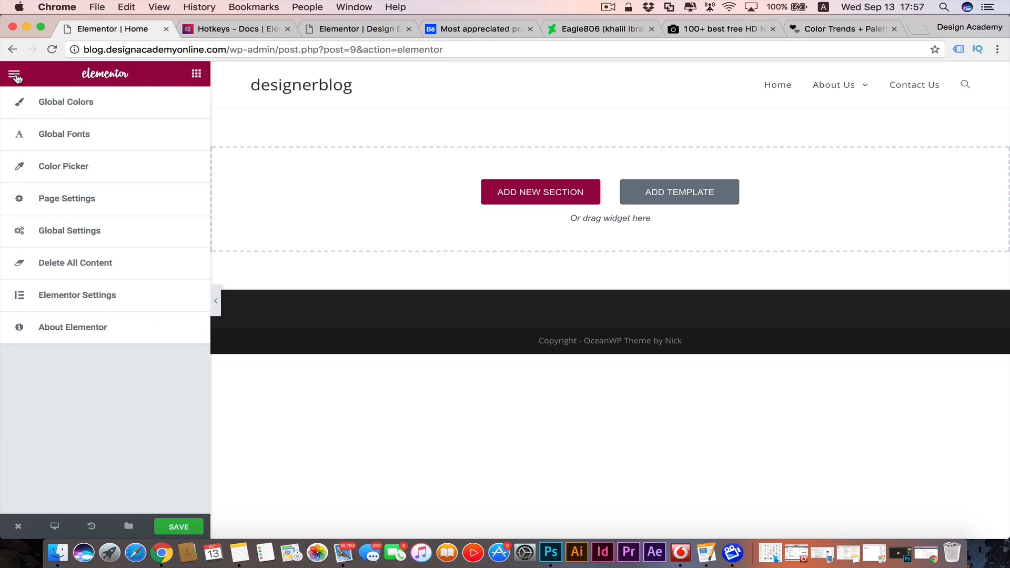
Step: Show the Color Picker settings with eight default swatches and start editing the dark blue #4054b2 swatch
click(63, 166)
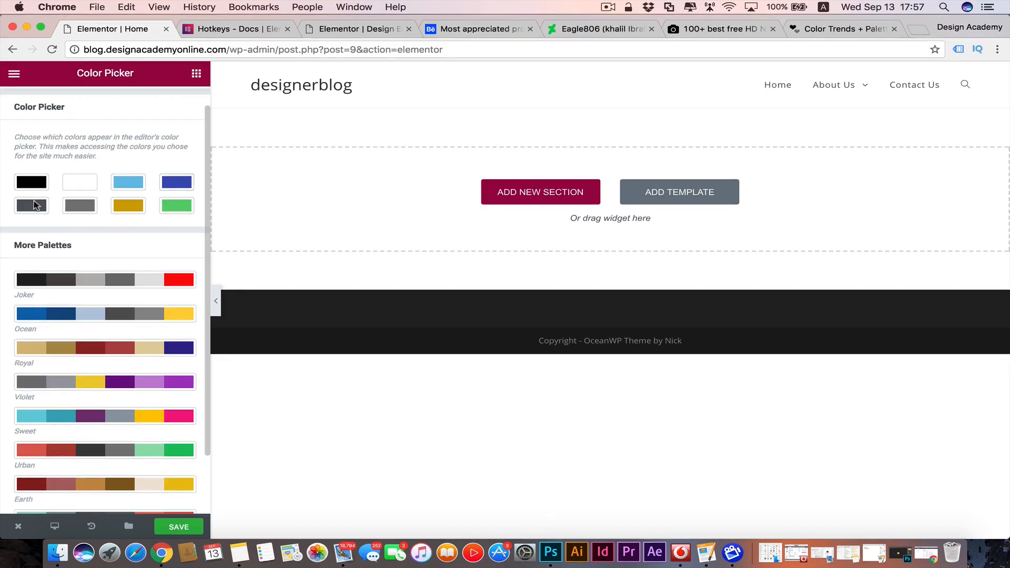
mouse_move(74, 234)
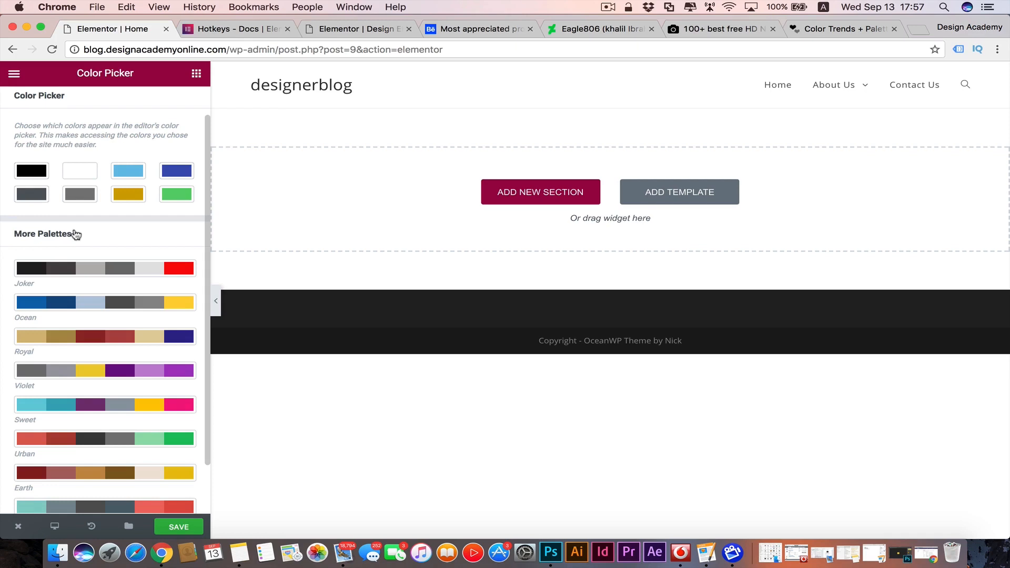
mouse_move(9, 280)
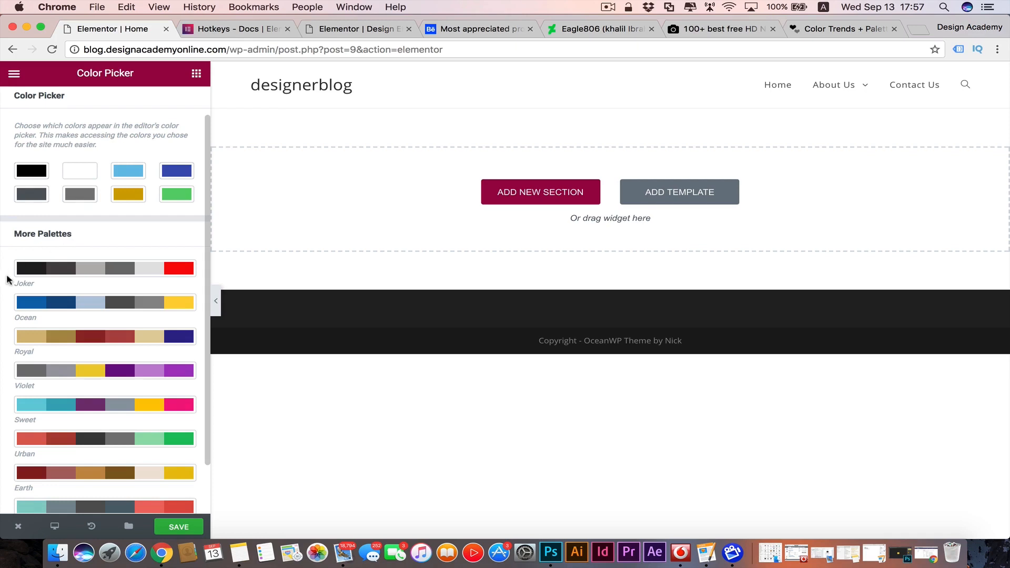
scroll(down, 3)
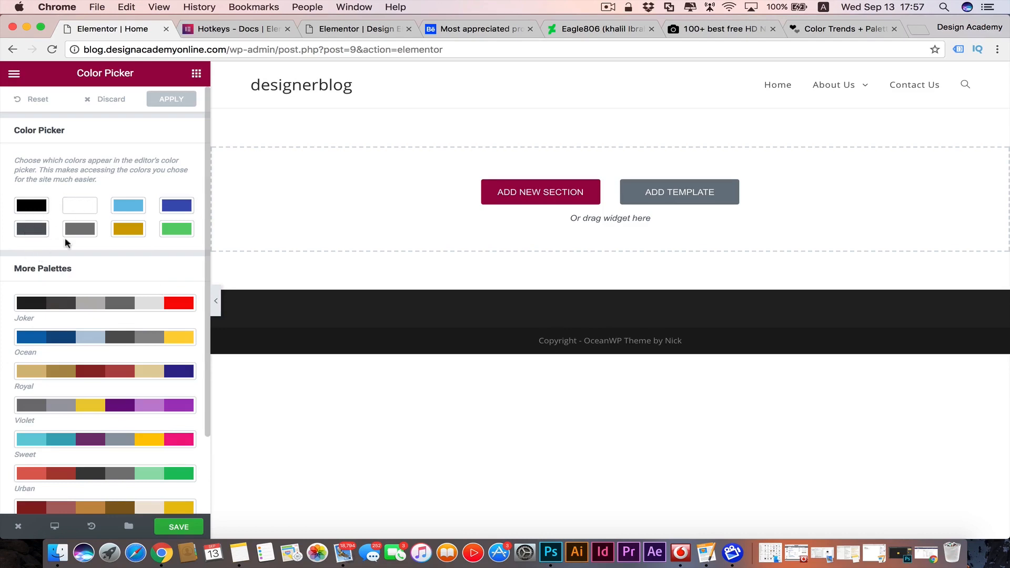
mouse_move(80, 254)
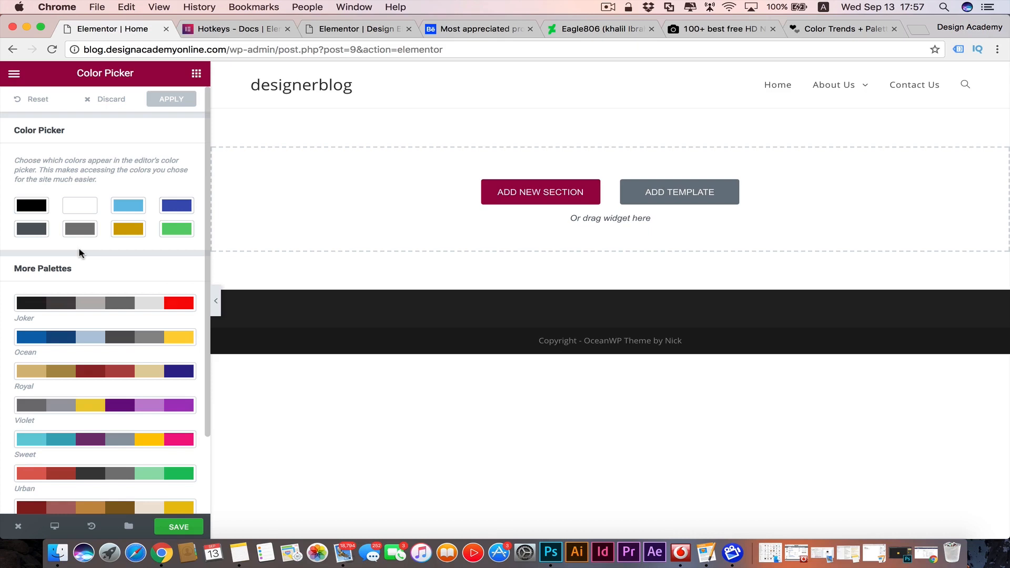
mouse_move(127, 205)
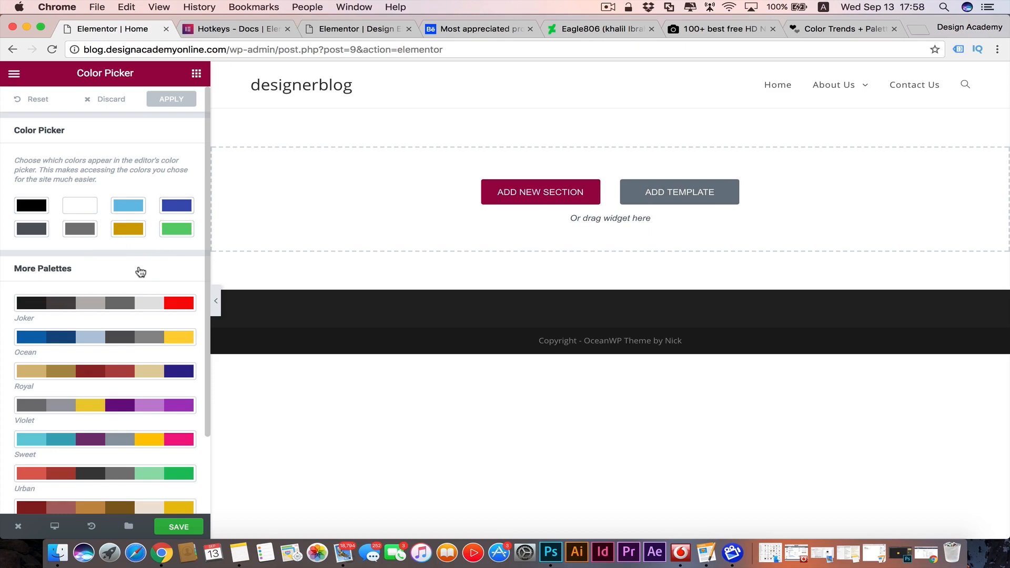
mouse_move(32, 223)
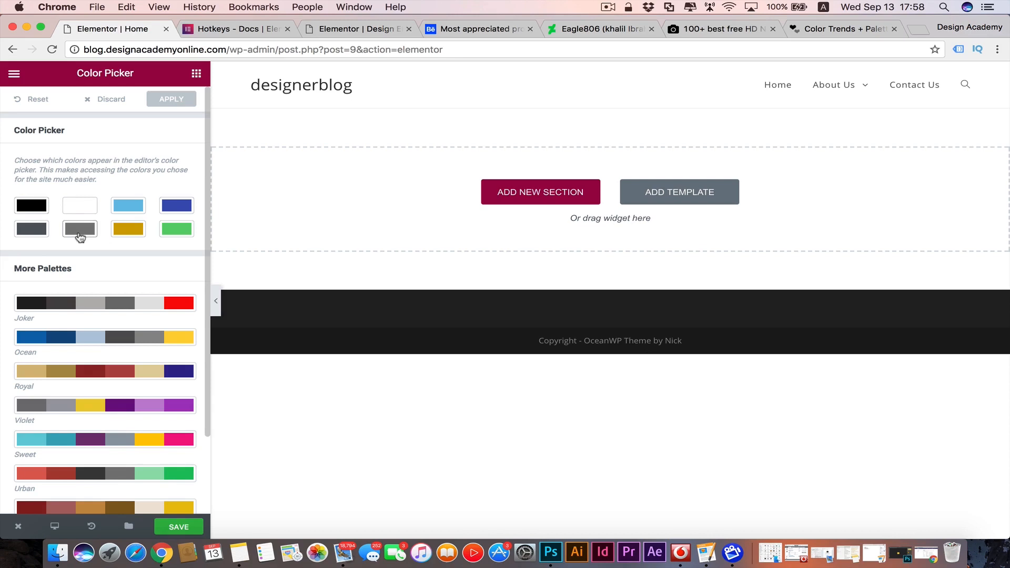
mouse_move(79, 231)
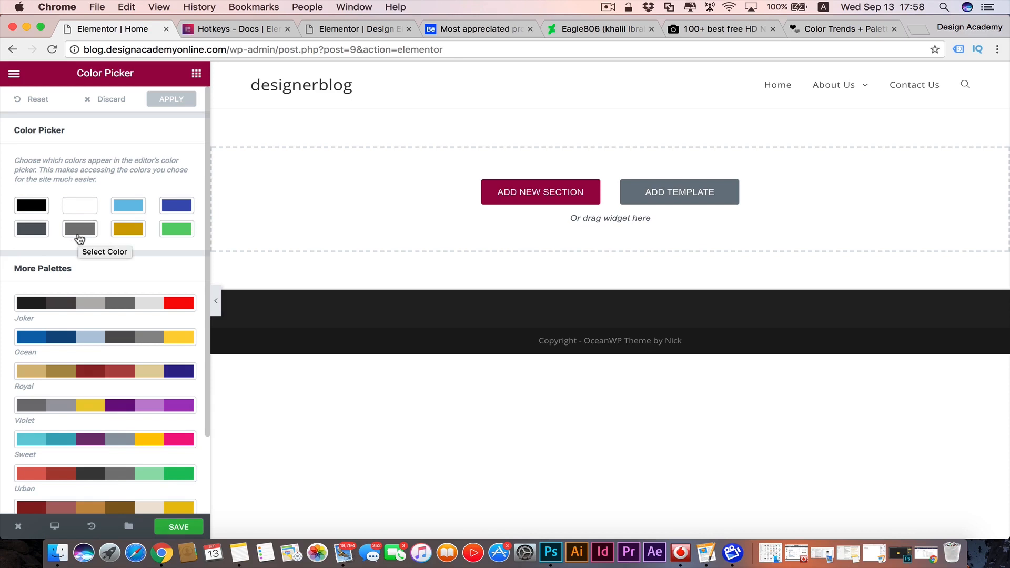
mouse_move(79, 234)
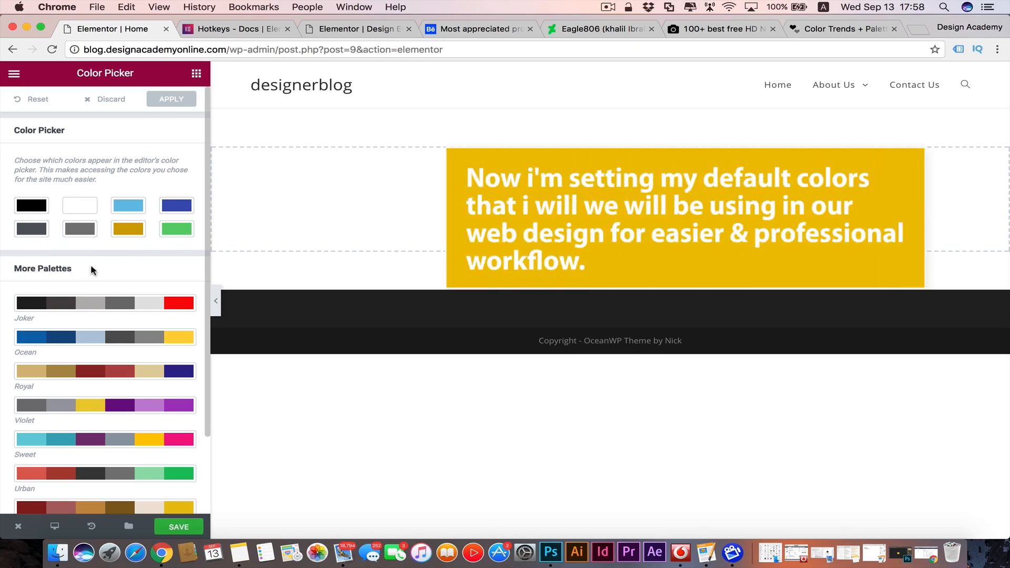
mouse_move(30, 227)
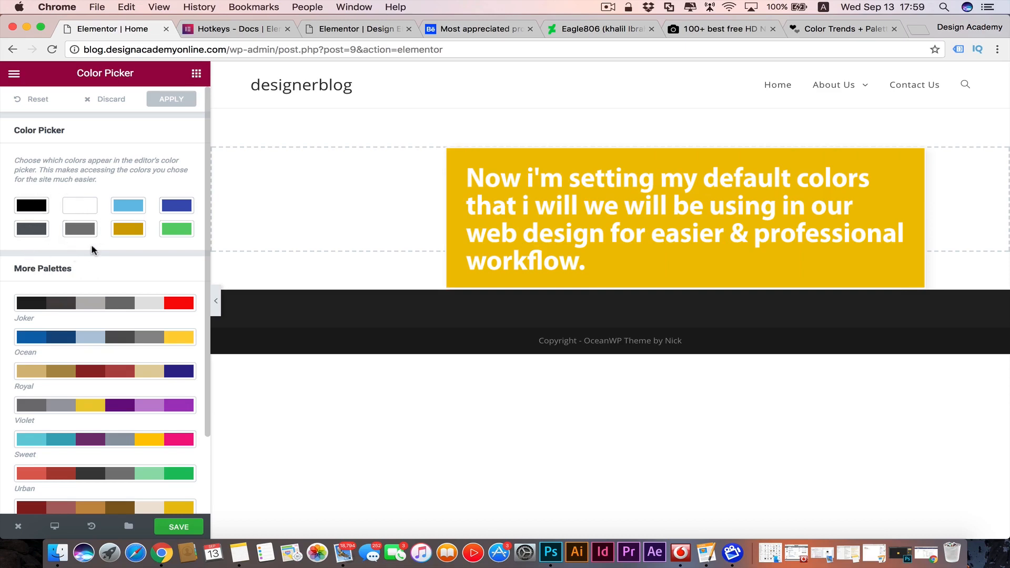
mouse_move(182, 157)
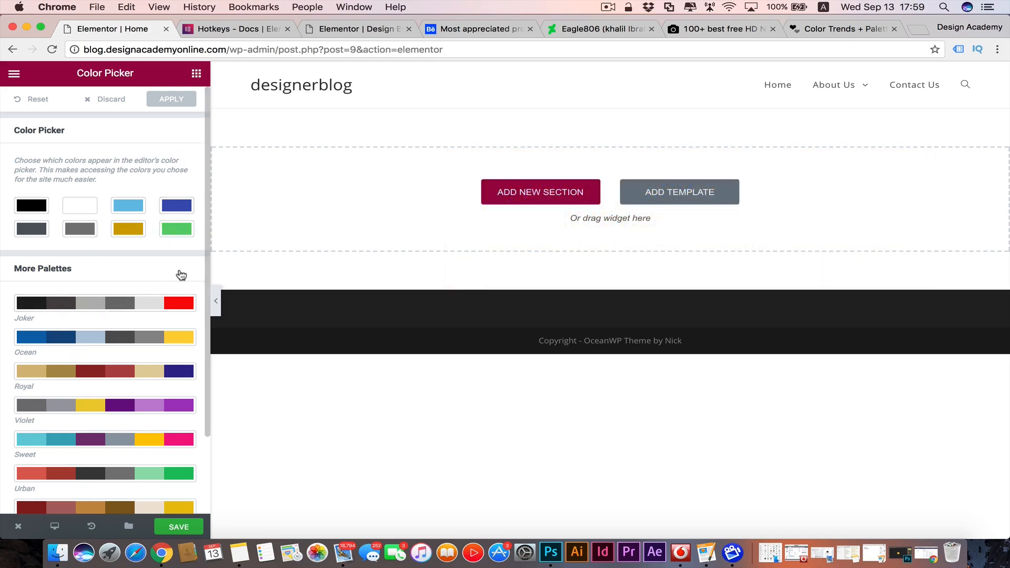
mouse_move(704, 471)
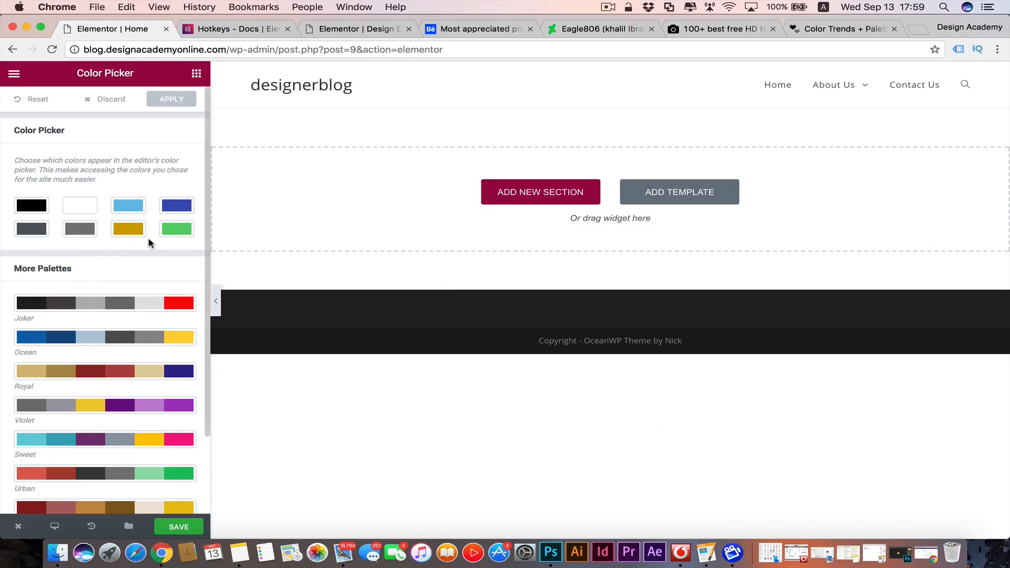
click(176, 206)
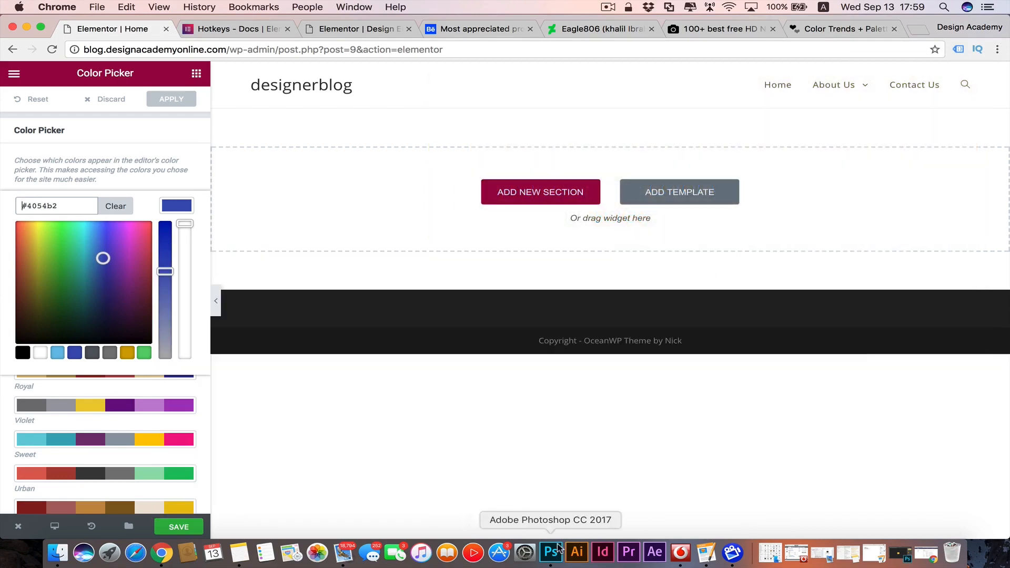
Step: Switch to Photoshop CC 2017 to check the Design Academy logo colour
click(550, 553)
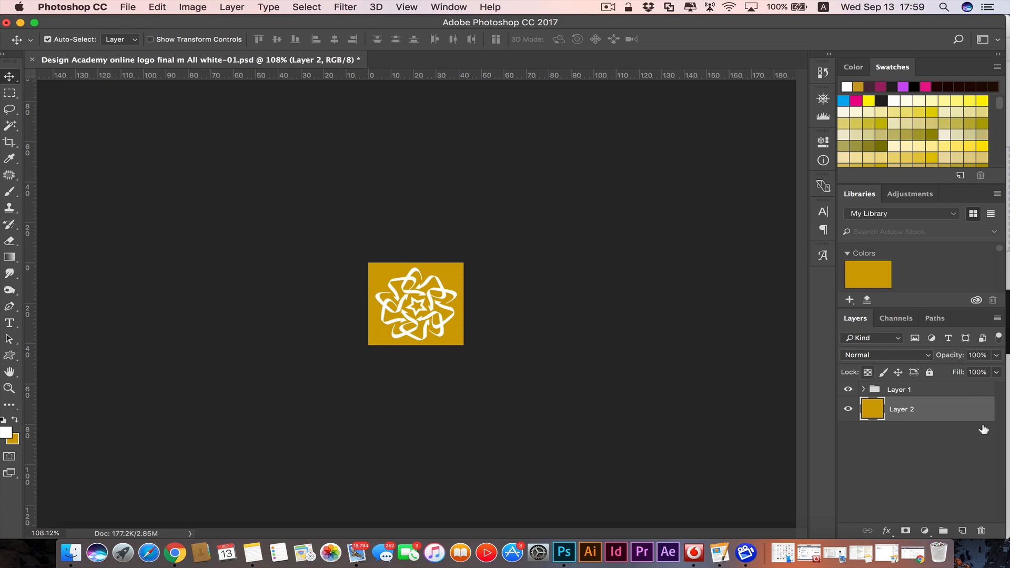
mouse_move(3, 434)
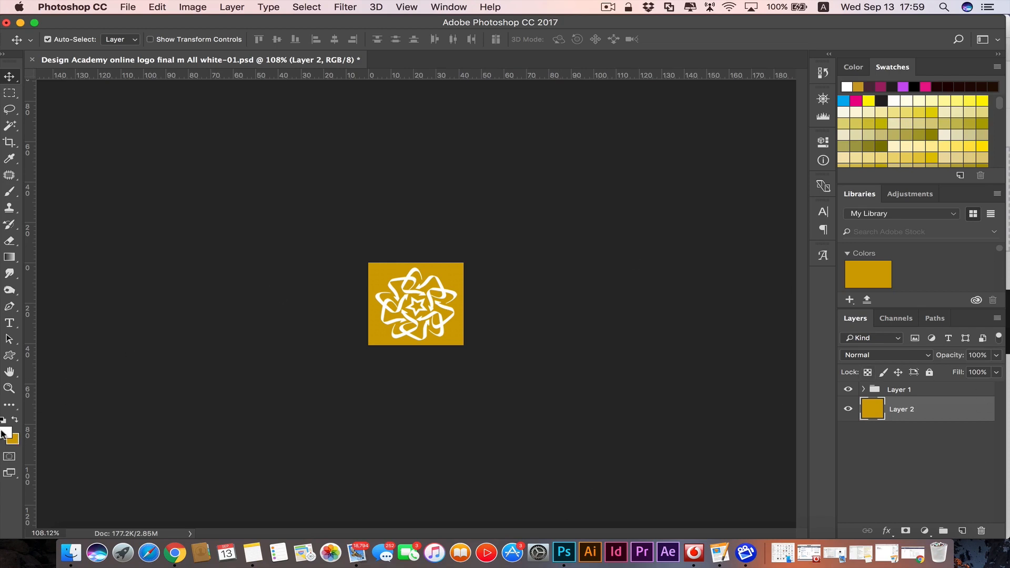
click(14, 438)
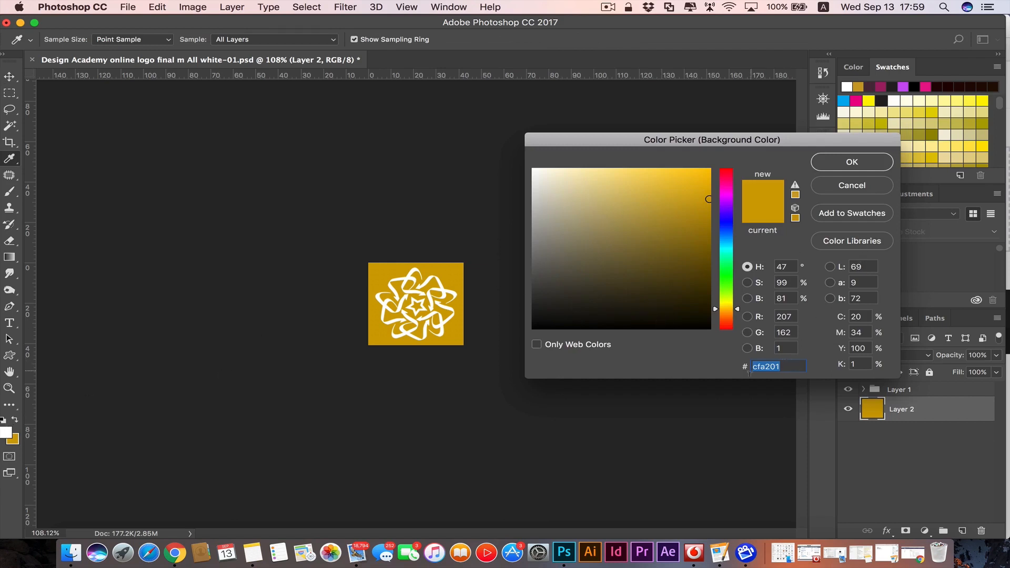
mouse_move(898, 182)
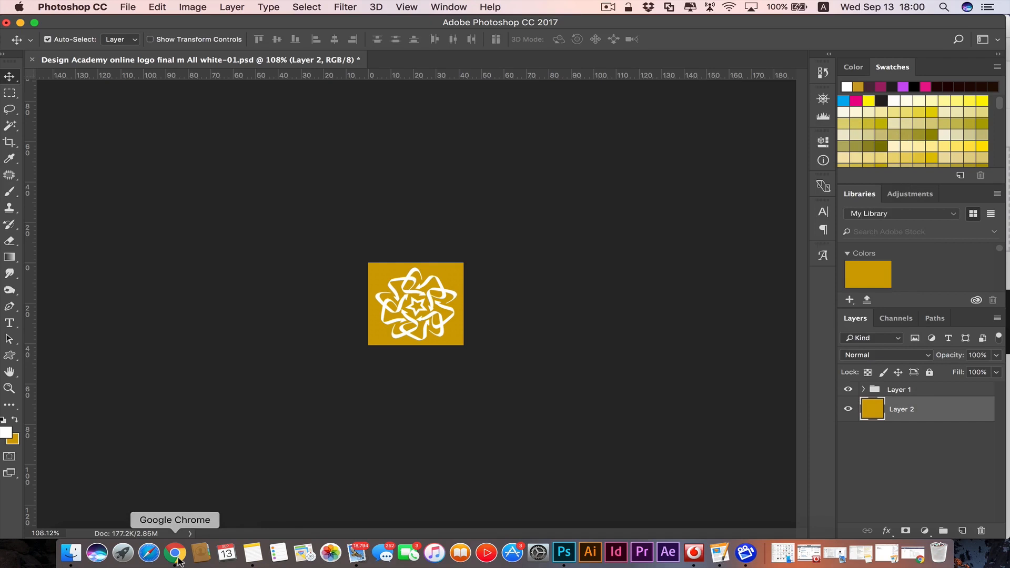
click(176, 553)
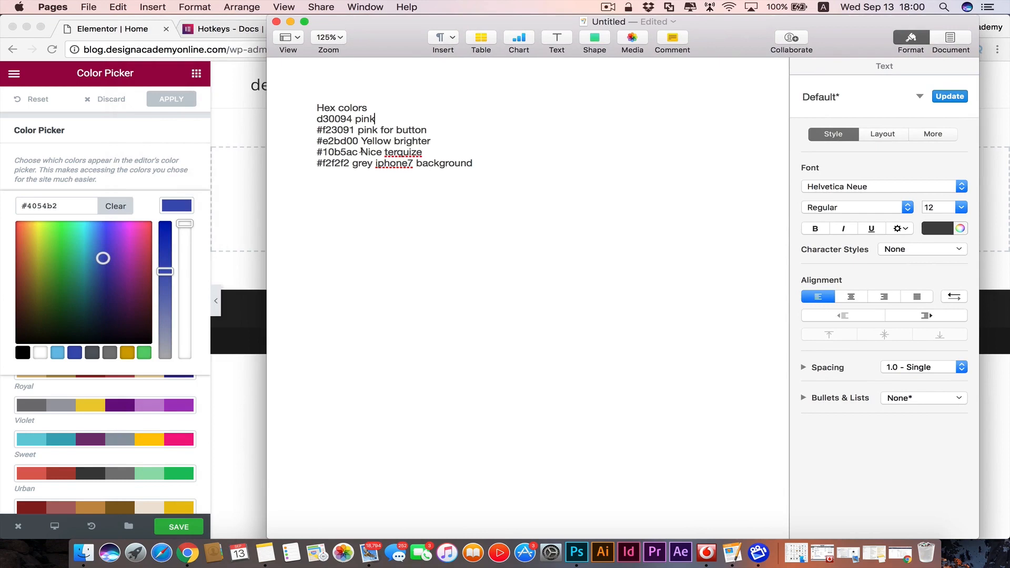
Step: Select the turquoise hex code 10b5ac in the Pages colour notes
double_click(338, 152)
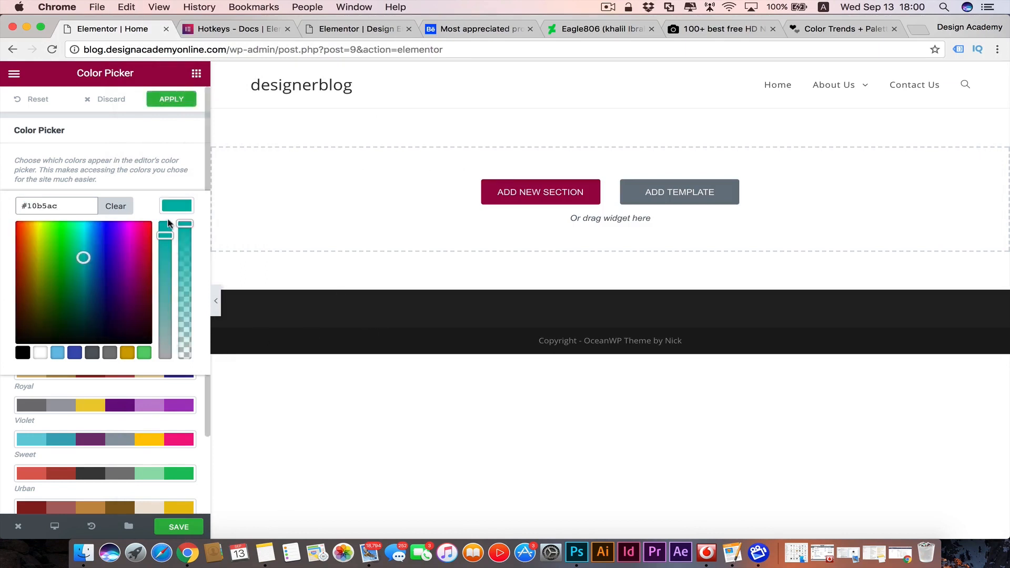
Step: Recolour the gold swatch to e2bd00 and the green one to f2f2f2, then apply the palette
click(116, 206)
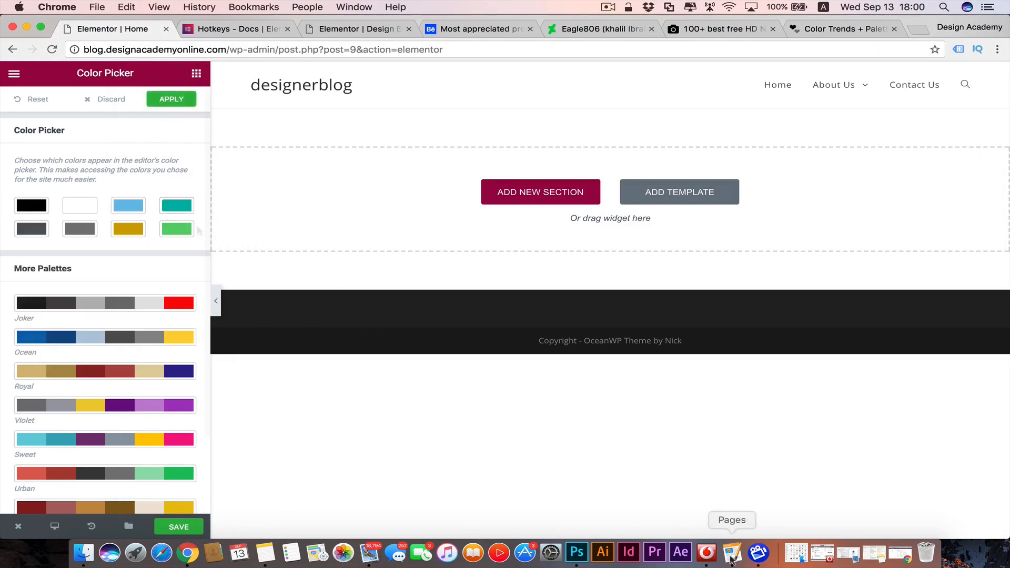
click(731, 552)
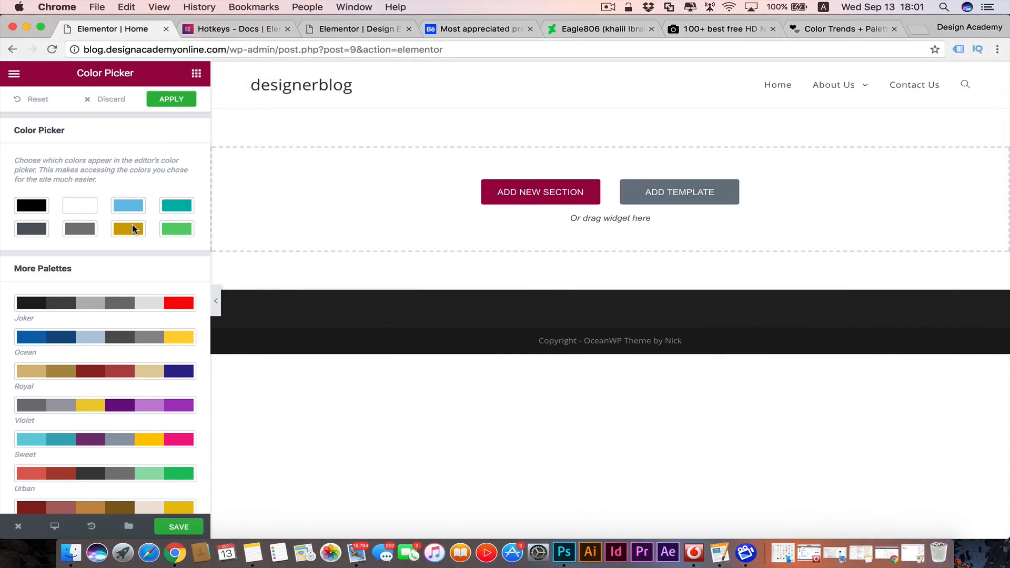
click(128, 229)
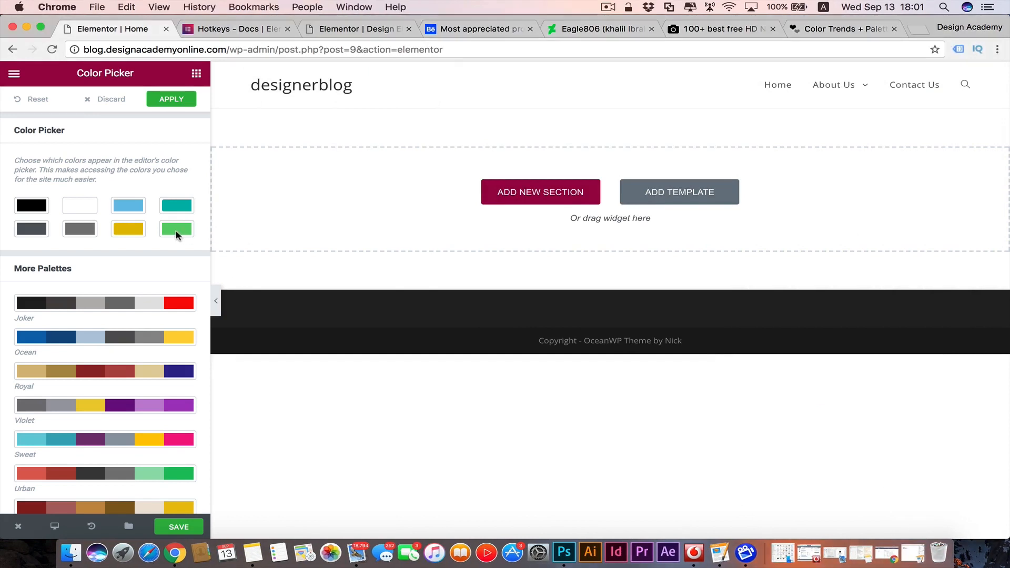
click(175, 229)
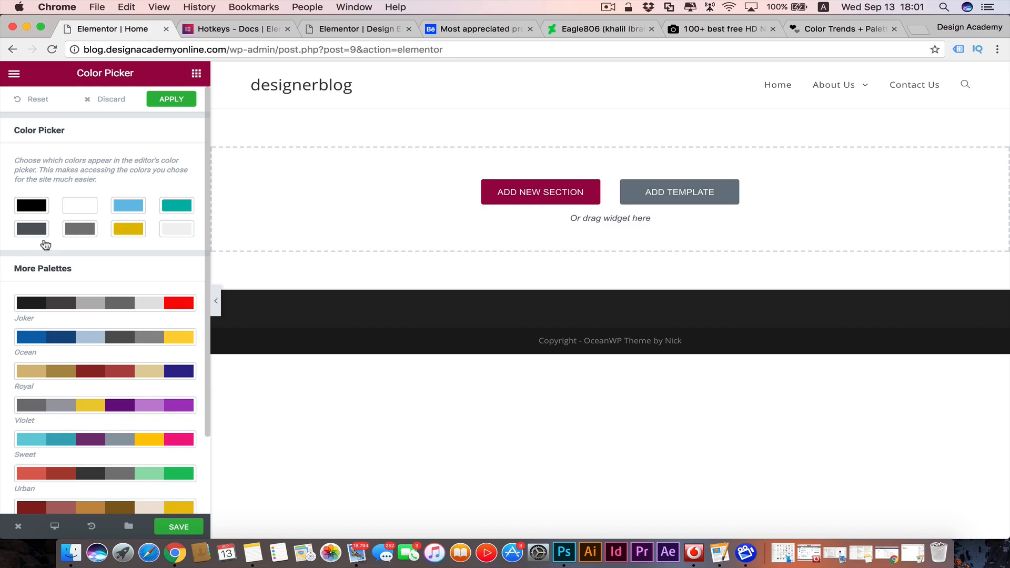
mouse_move(60, 270)
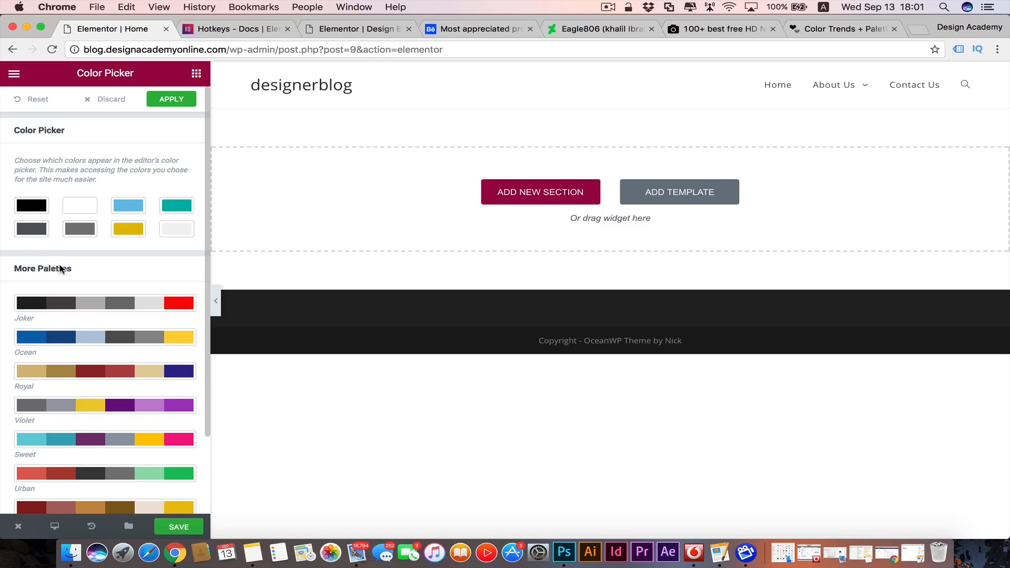
mouse_move(69, 217)
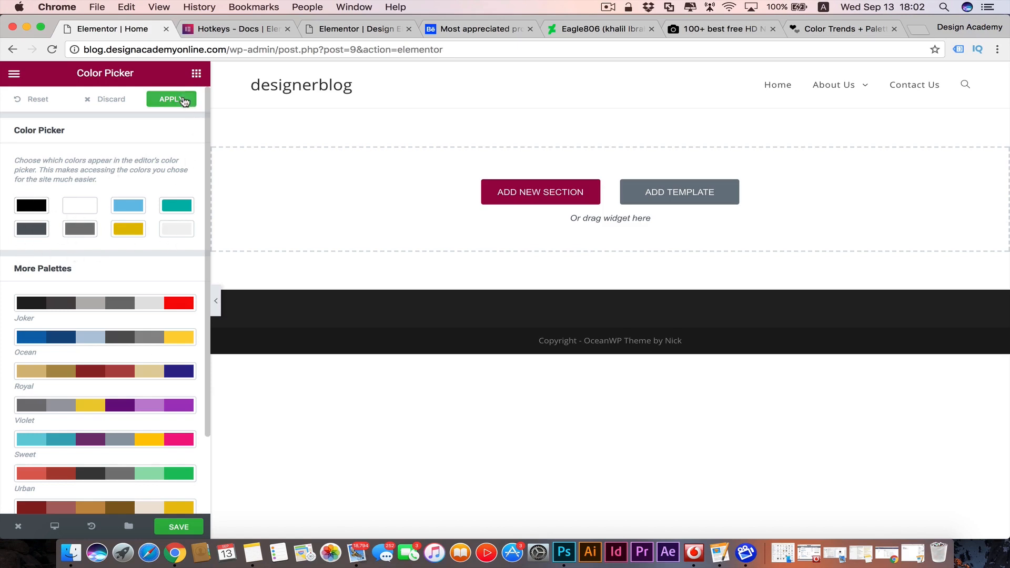
click(172, 99)
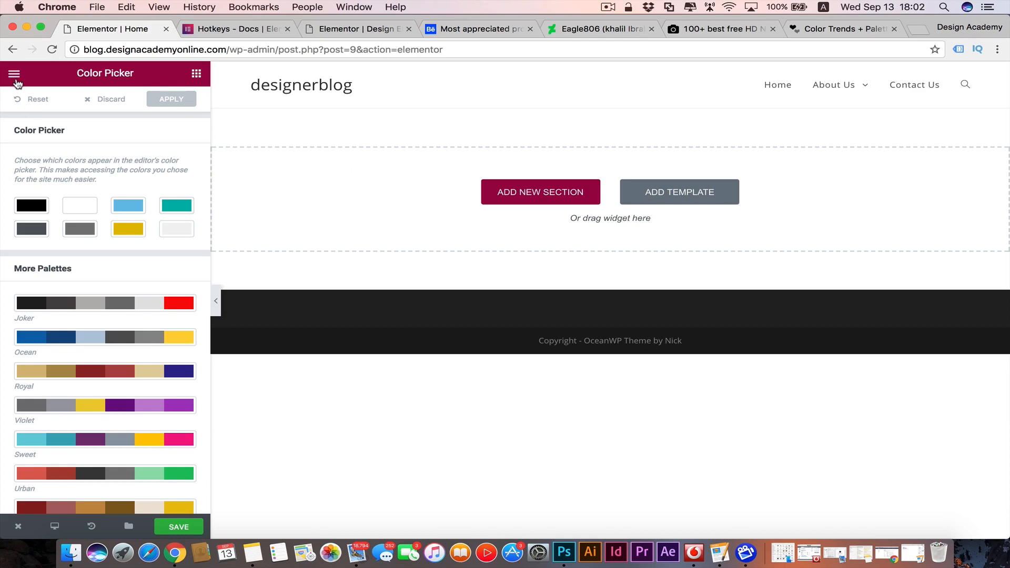
Step: Open Global Fonts from the editor's hamburger menu
click(15, 73)
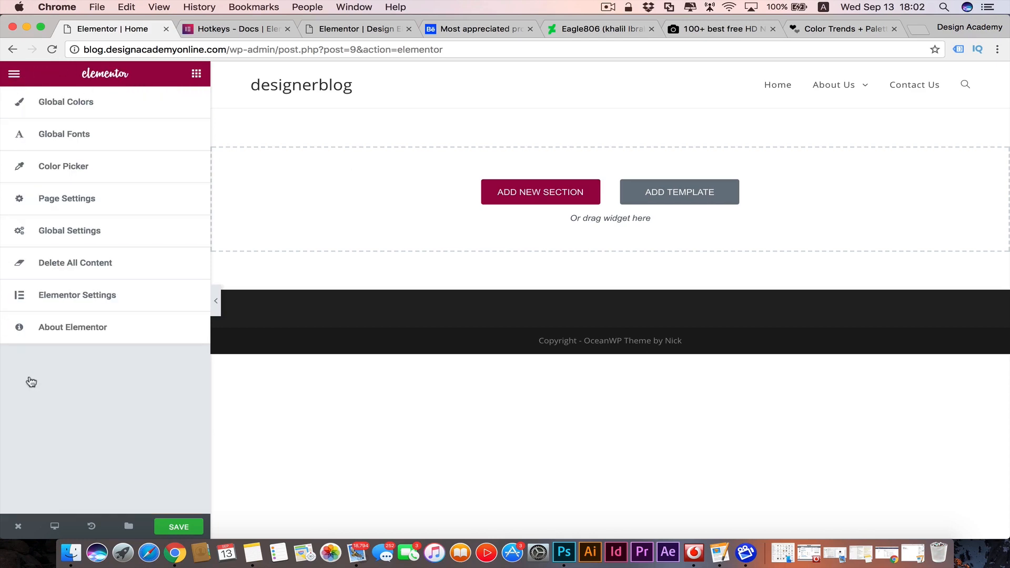
mouse_move(64, 134)
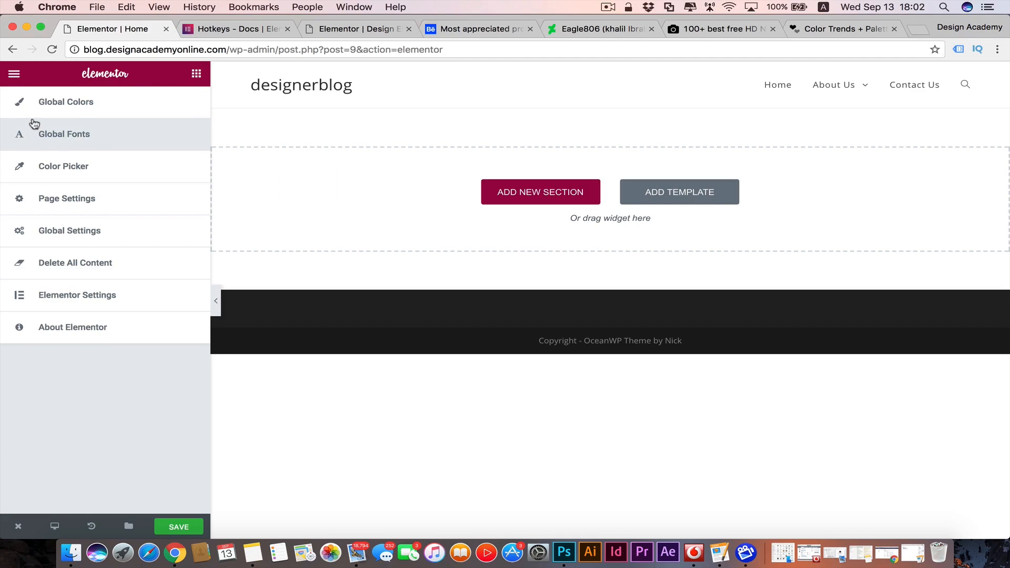
mouse_move(159, 107)
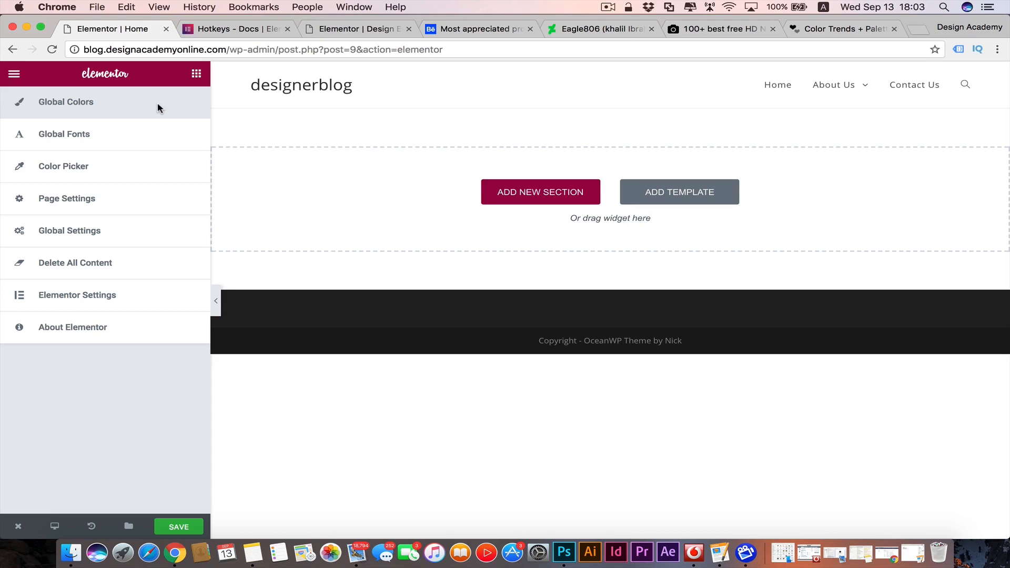
mouse_move(121, 139)
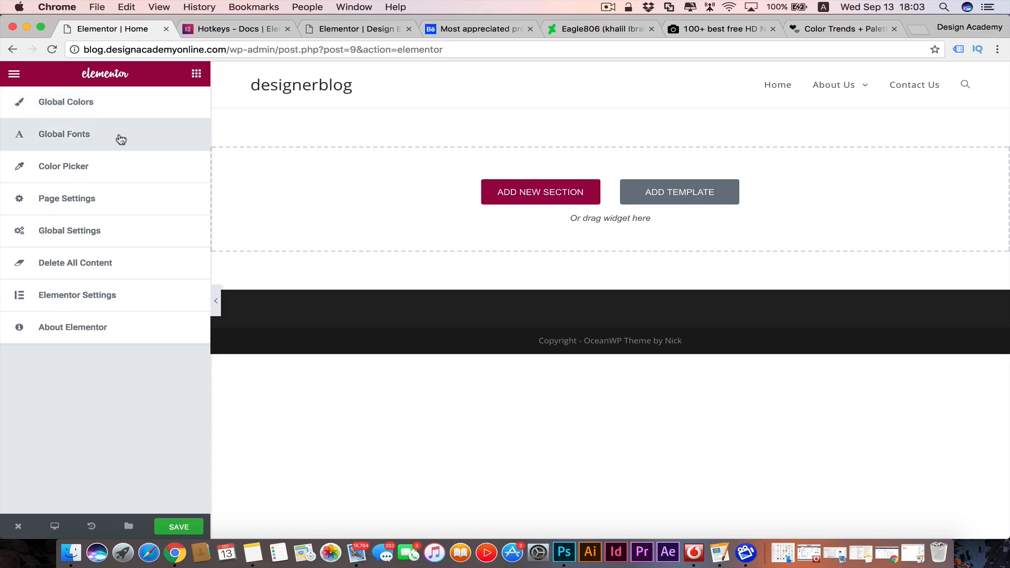
click(63, 134)
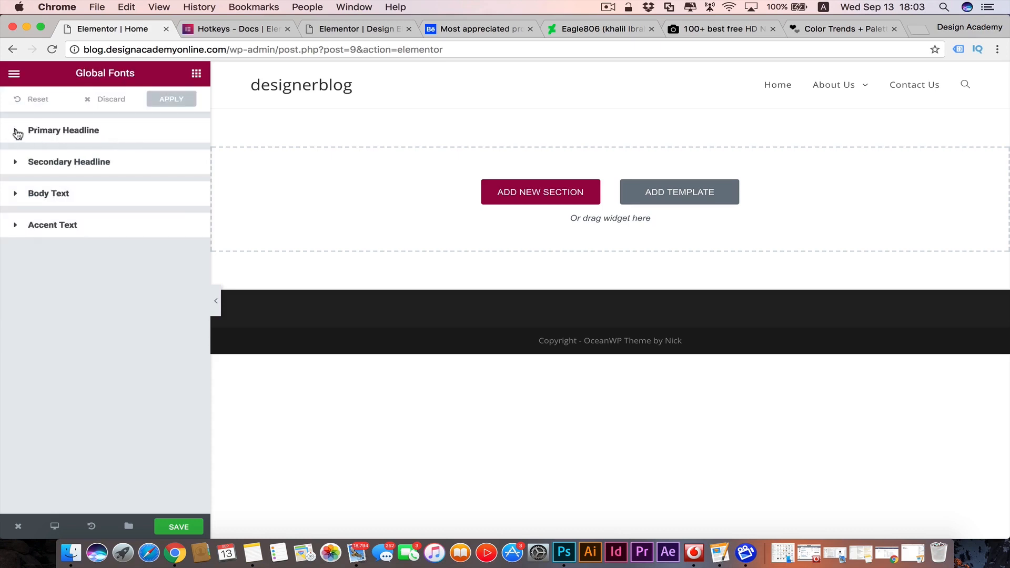
Step: Peek at the Primary Headline font family list, leave it unchanged, then open Page Settings
click(63, 131)
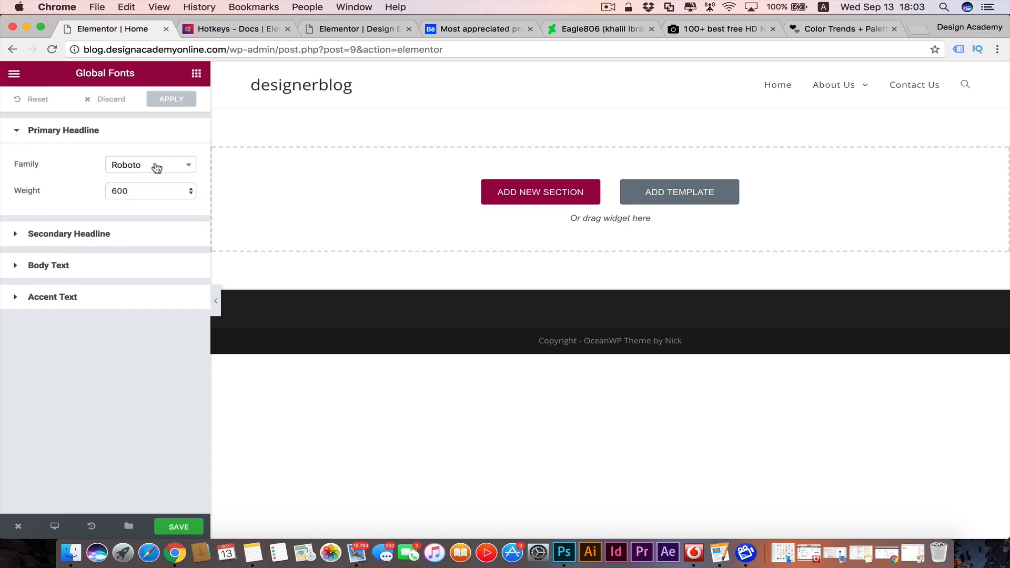
mouse_move(21, 240)
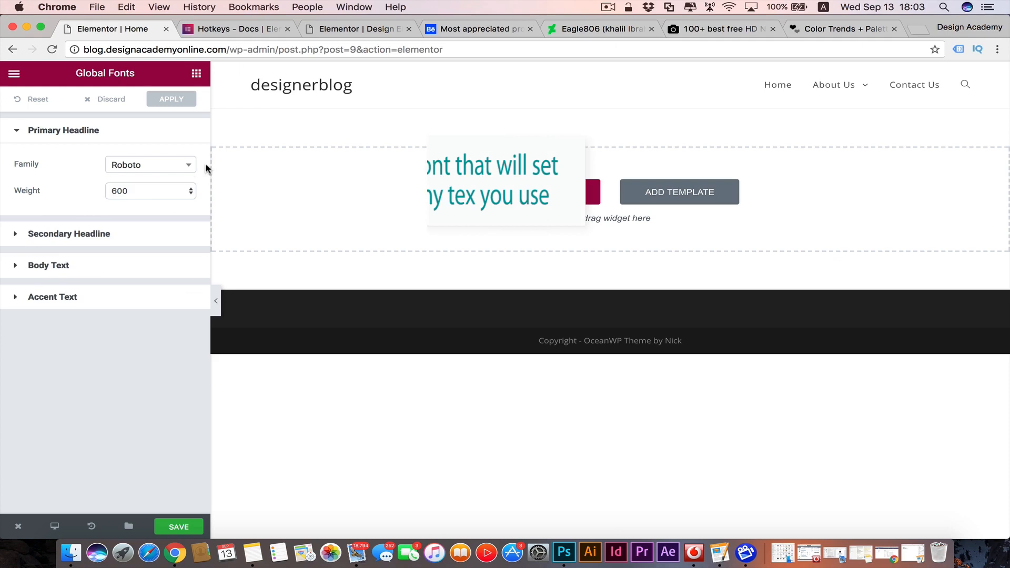
click(151, 165)
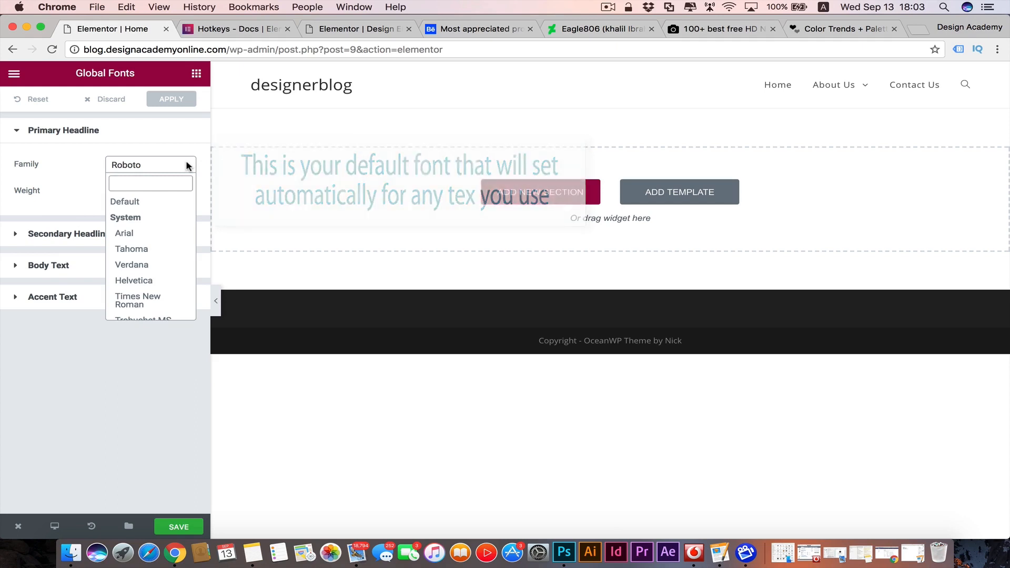
click(14, 73)
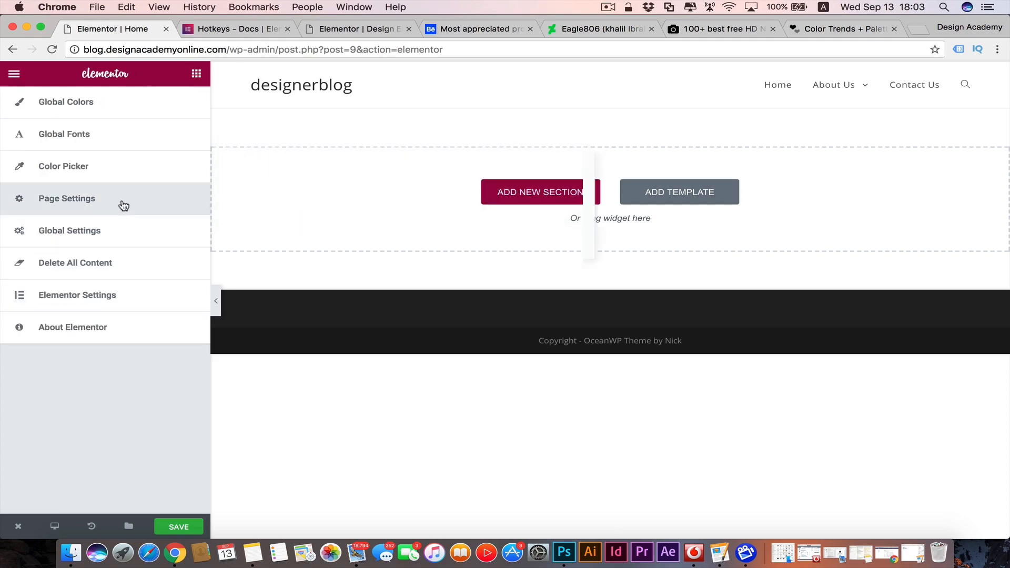
click(66, 197)
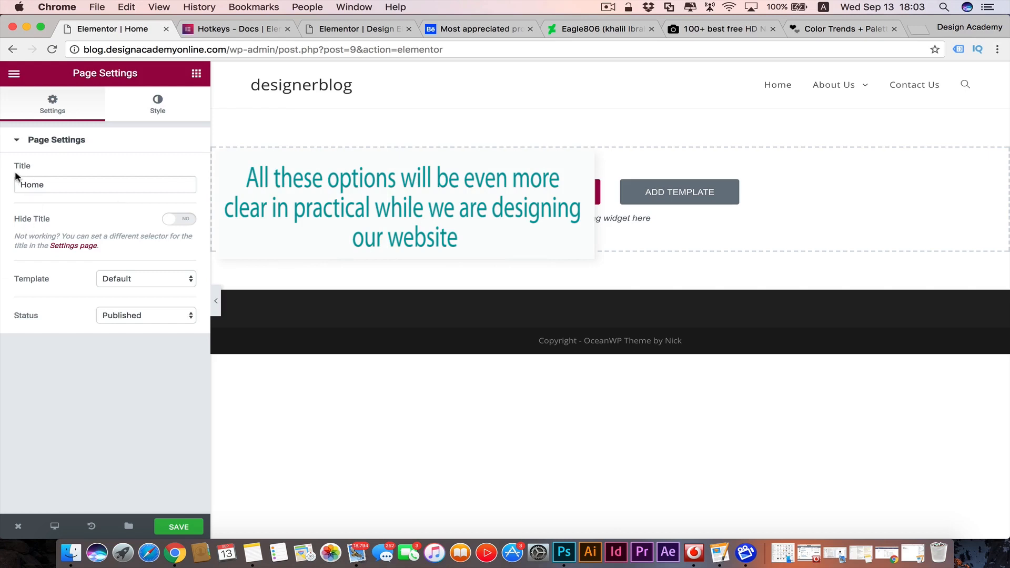
mouse_move(179, 270)
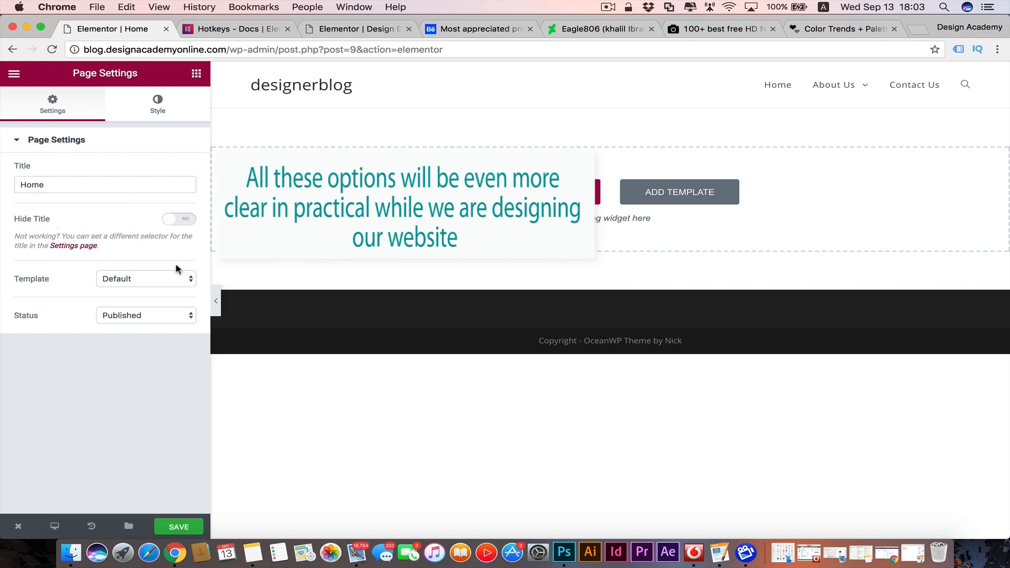
mouse_move(110, 272)
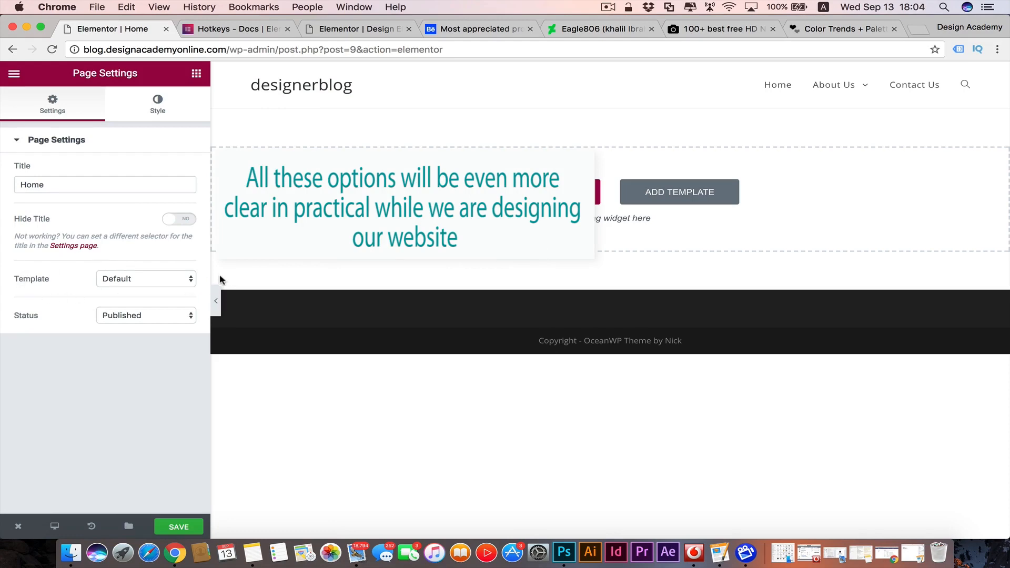
Step: View the Template and Status choices, leaving Default and Published
click(146, 277)
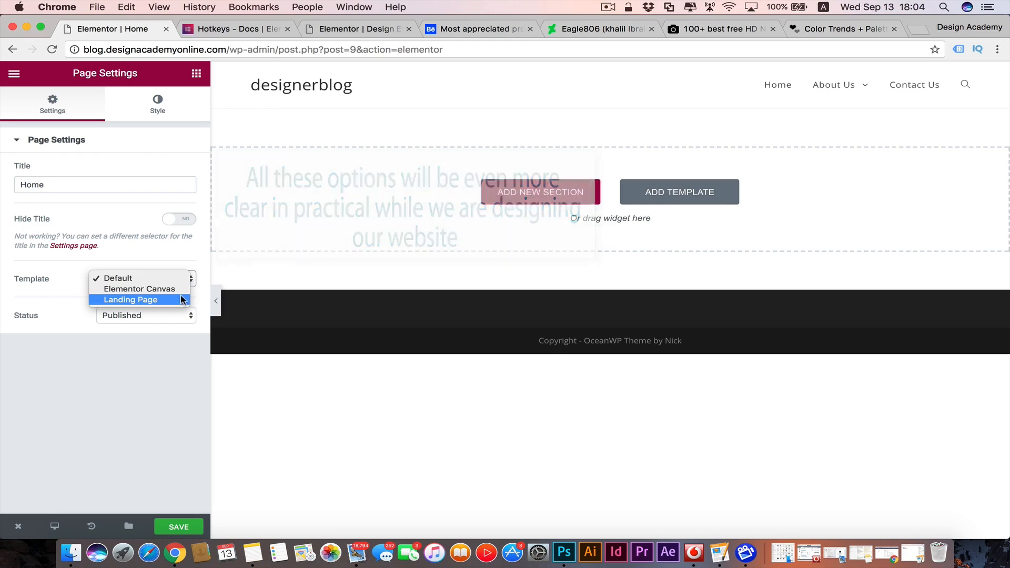
mouse_move(139, 289)
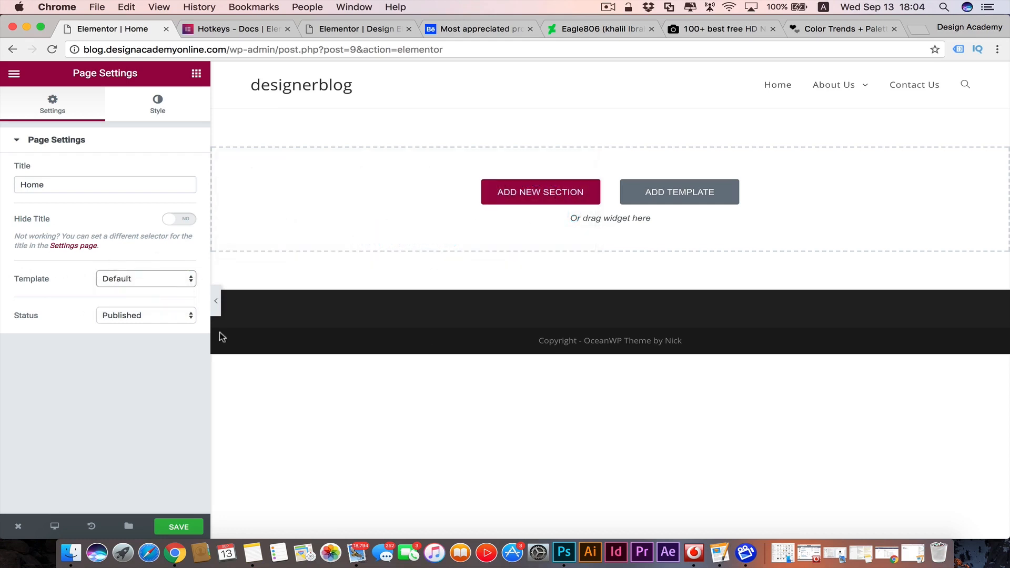
mouse_move(435, 90)
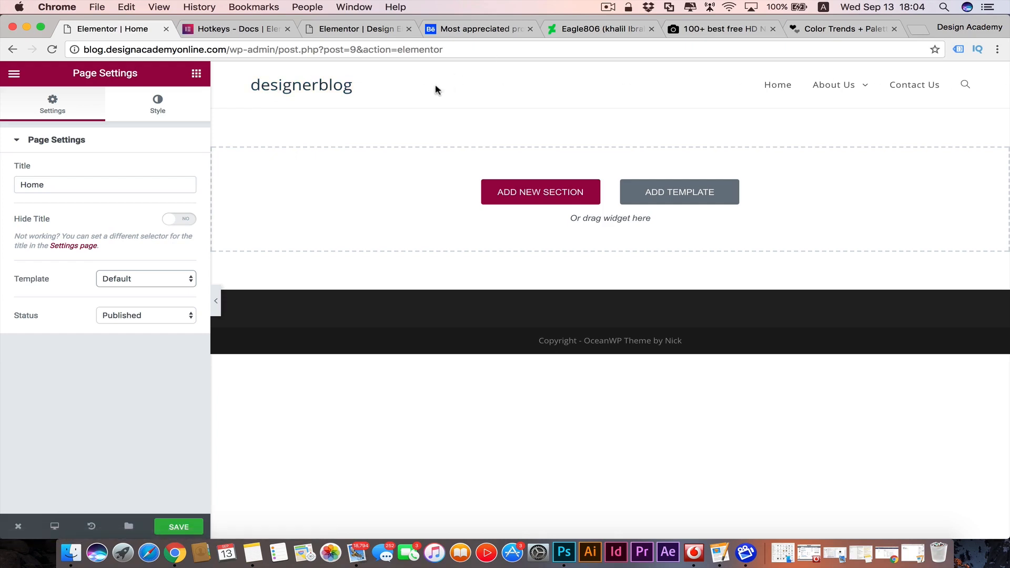
mouse_move(74, 290)
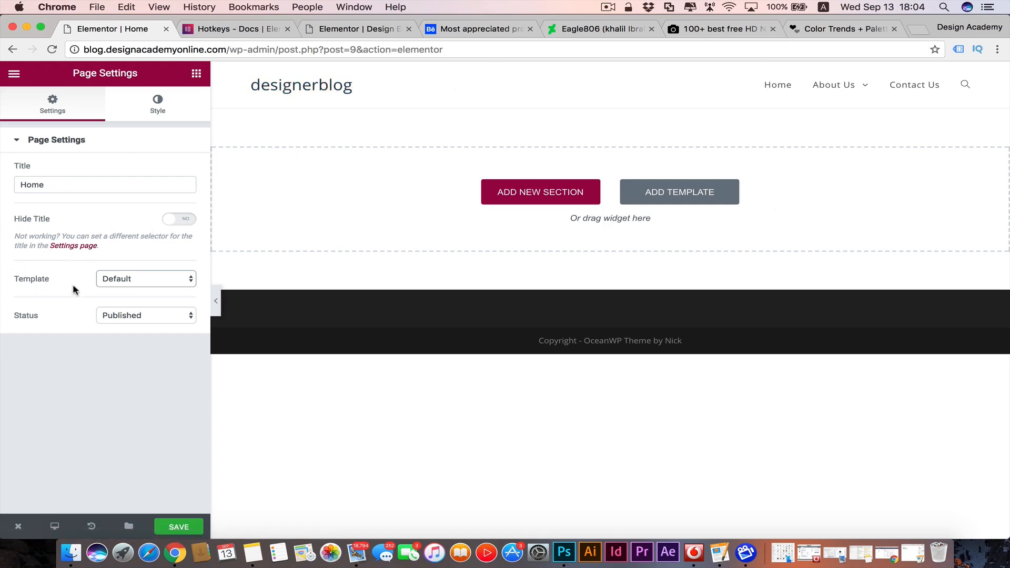
mouse_move(170, 383)
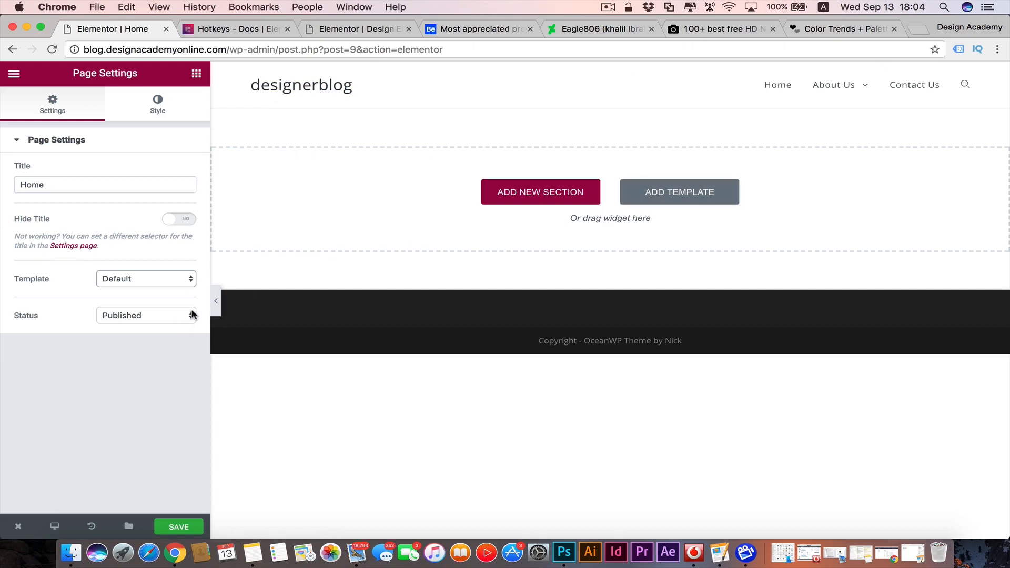
click(147, 315)
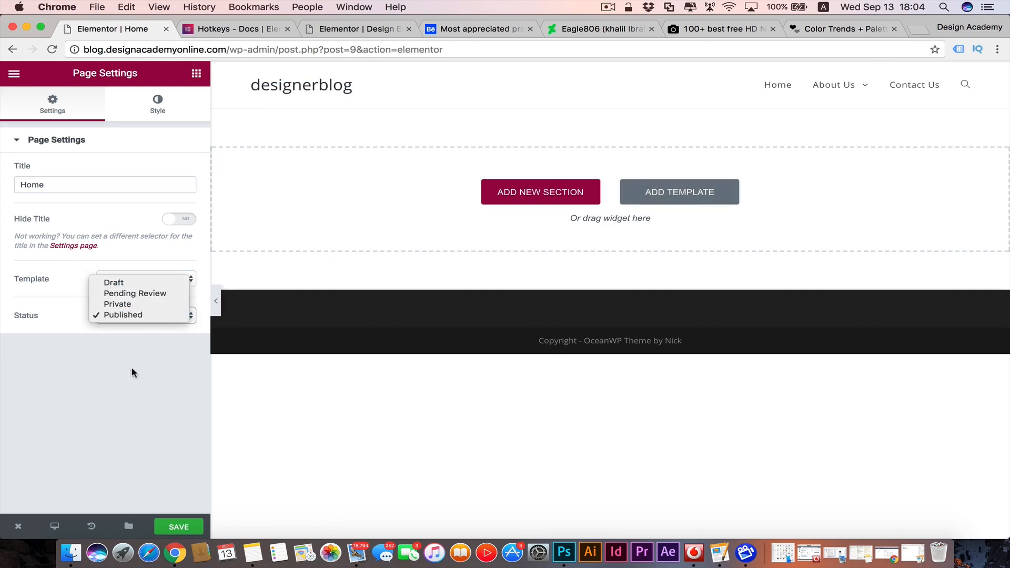
mouse_move(152, 294)
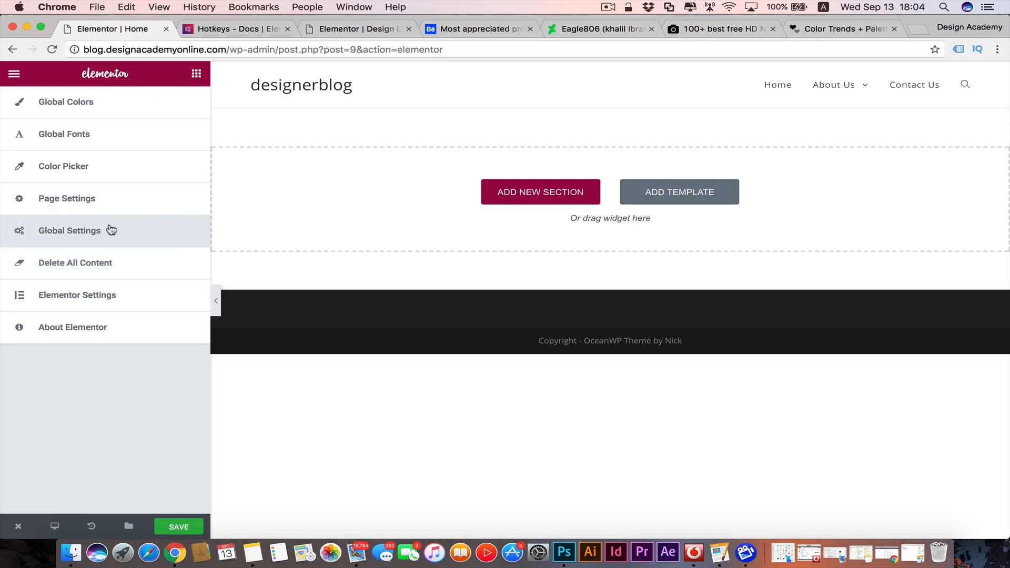
Step: Open Global Settings from the hamburger menu
click(69, 230)
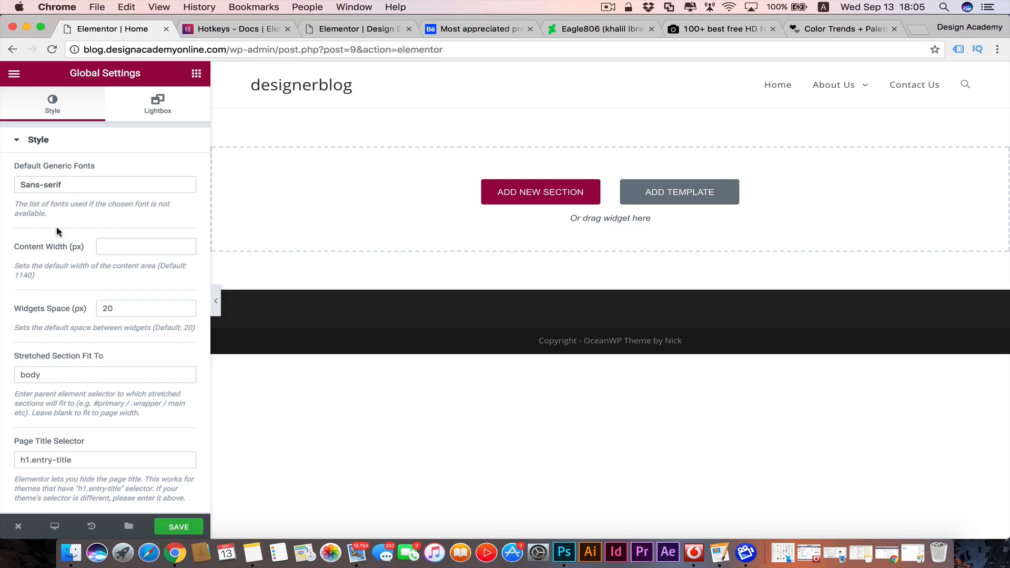
mouse_move(56, 257)
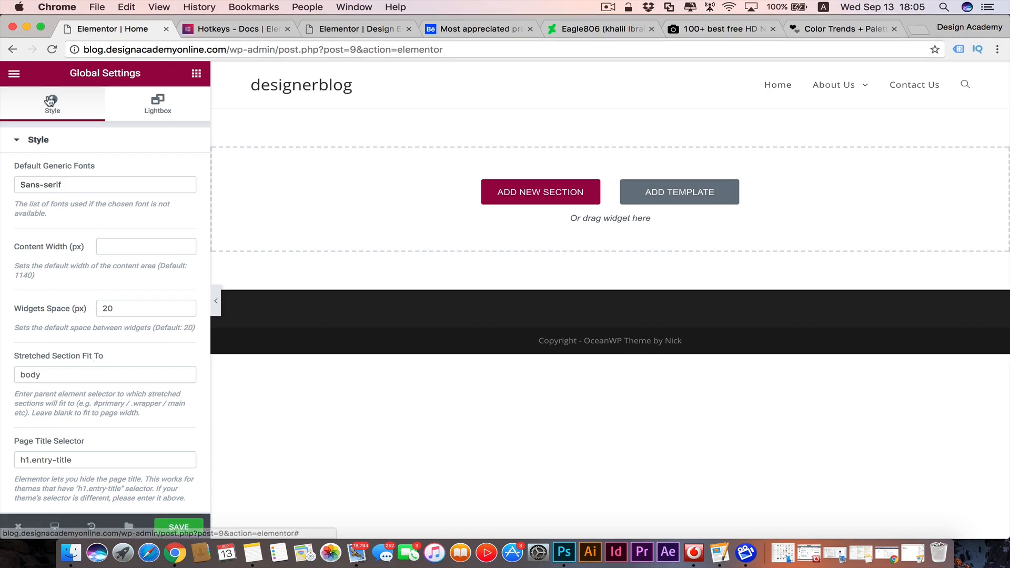
Step: Return to the hamburger menu, then bring back the Elements widget library
click(13, 73)
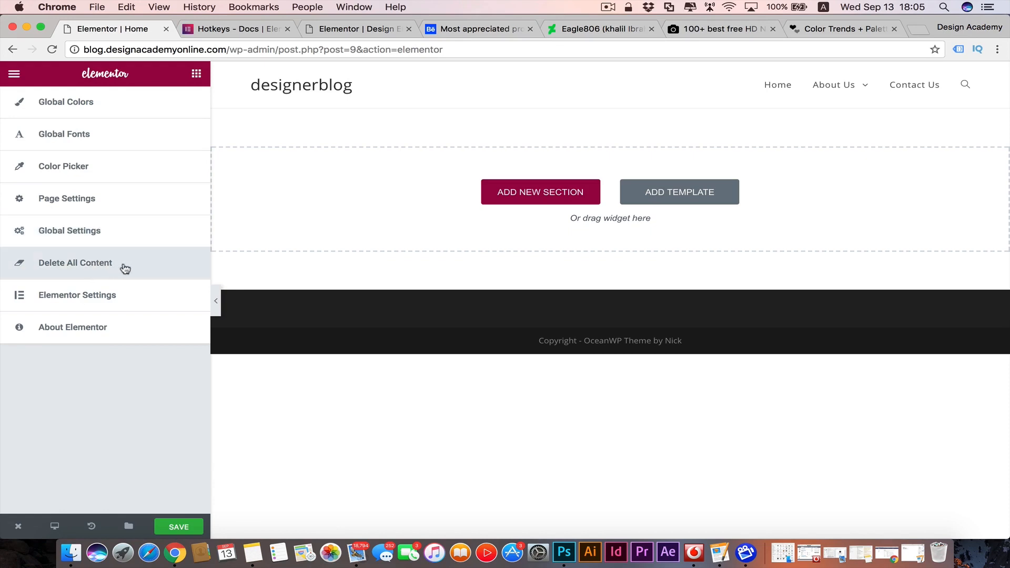
mouse_move(310, 443)
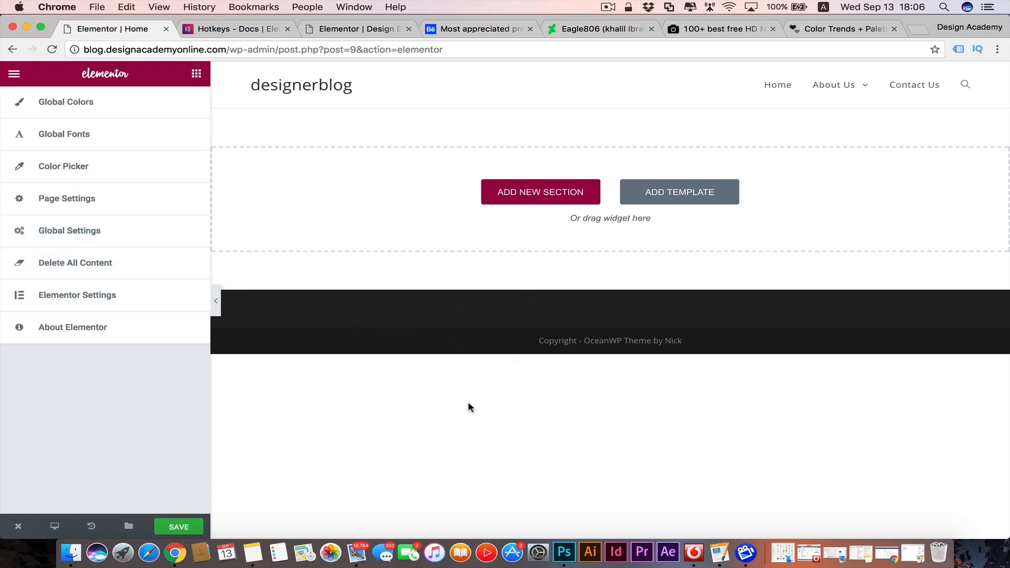
mouse_move(74, 262)
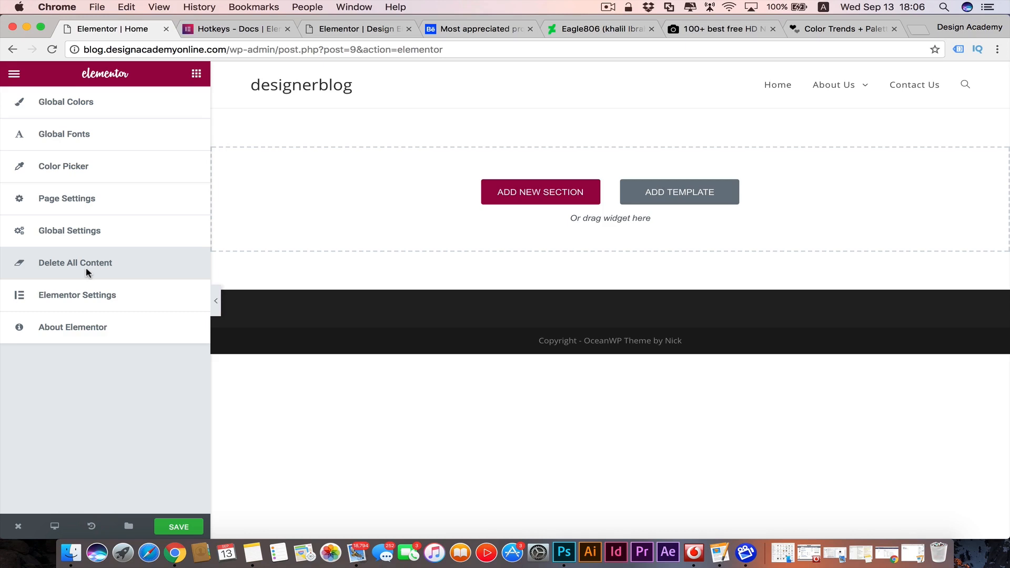
mouse_move(117, 277)
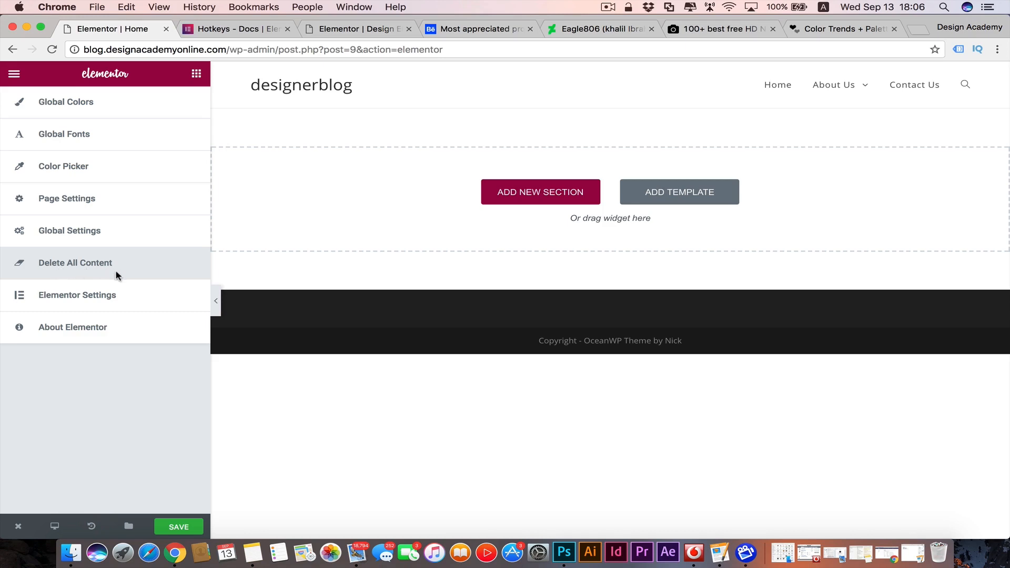
mouse_move(70, 304)
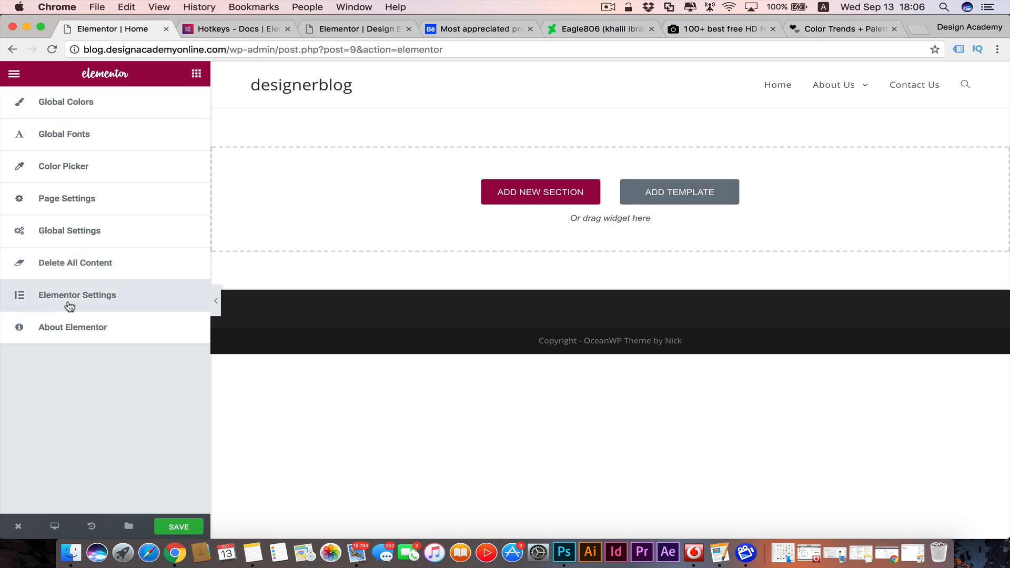
mouse_move(104, 308)
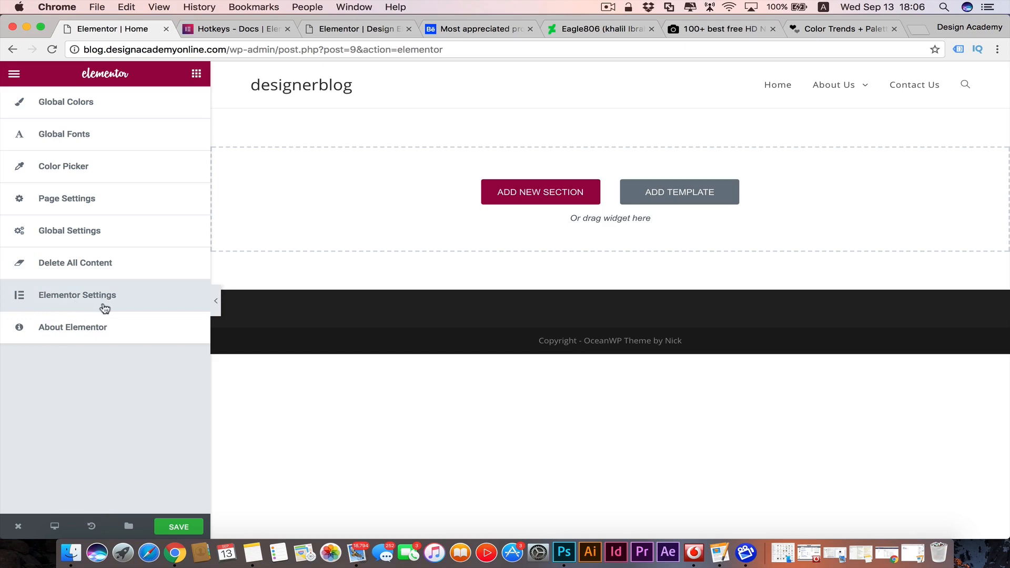
mouse_move(100, 309)
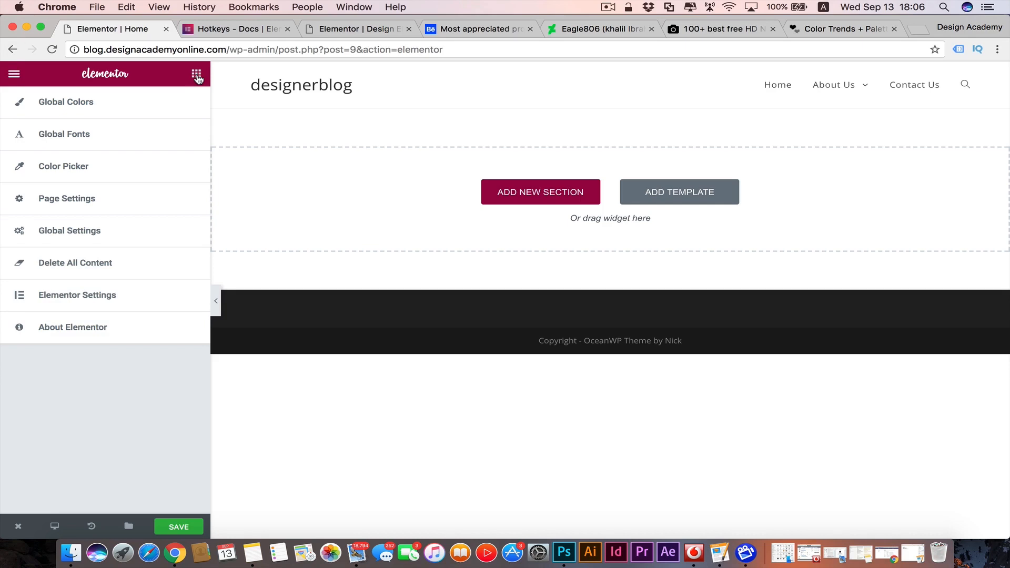
click(197, 74)
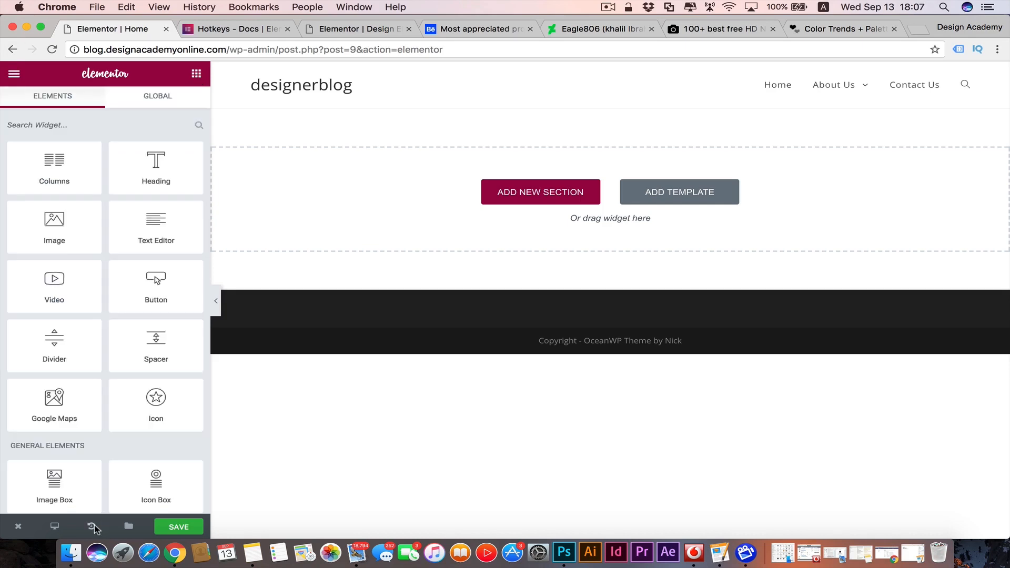
mouse_move(94, 527)
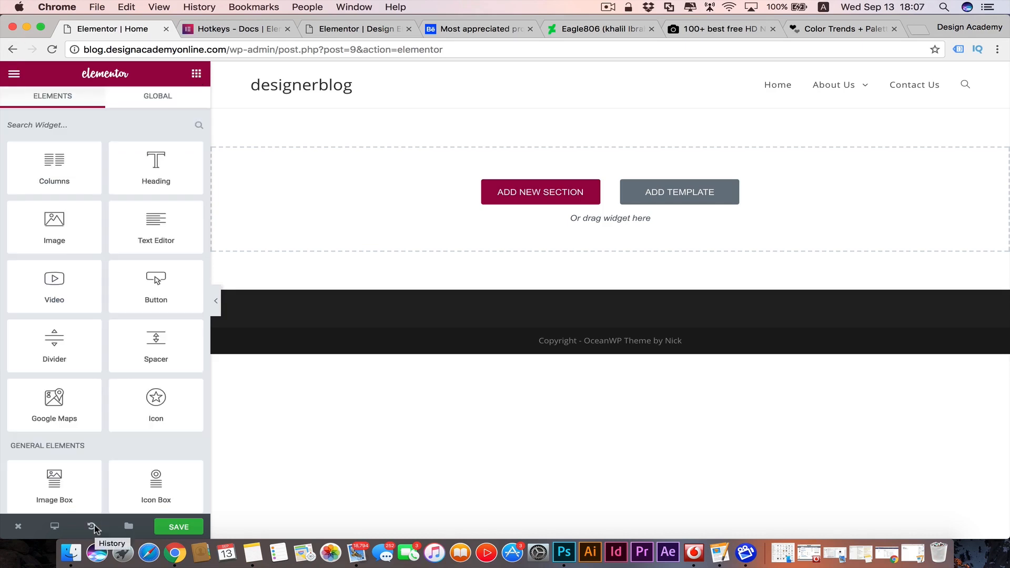
Step: Open the History panel's Actions list from the bottom toolbar
click(93, 527)
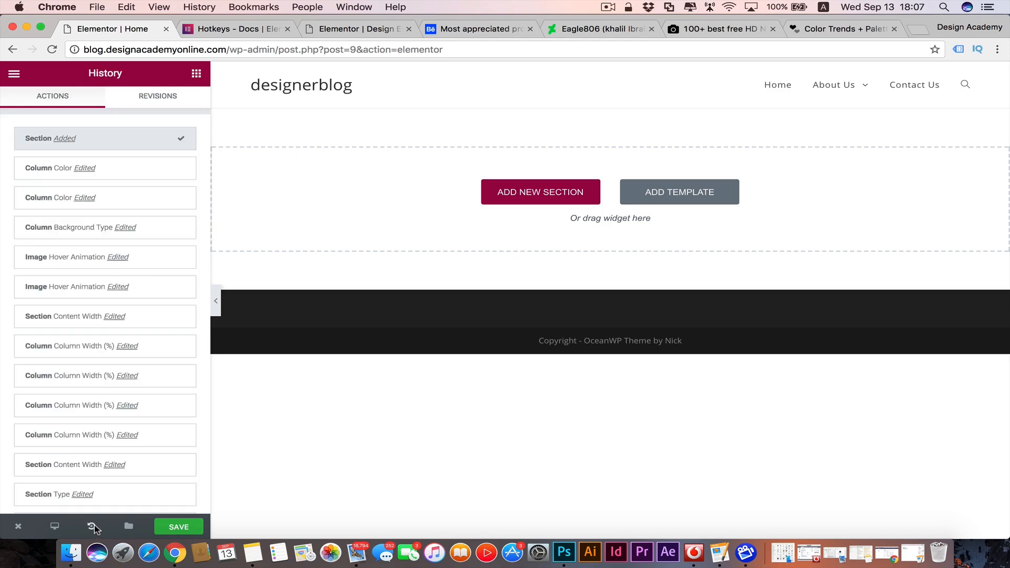
mouse_move(105, 257)
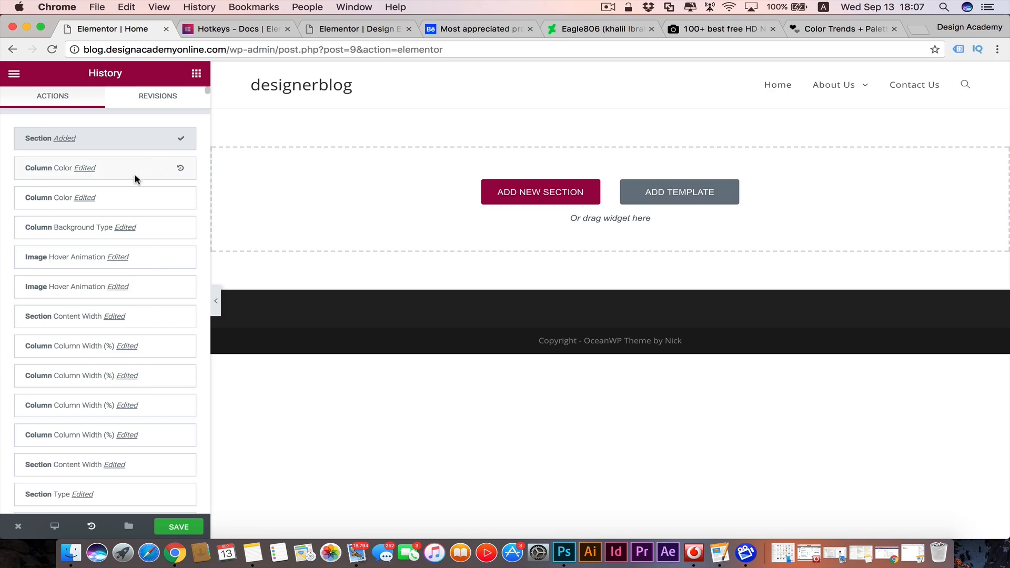
mouse_move(505, 305)
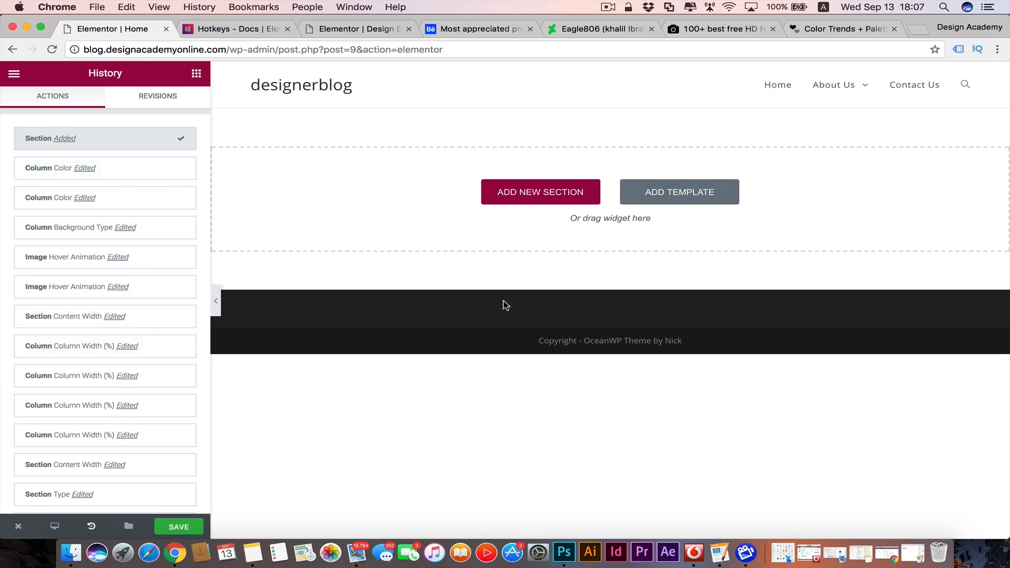
mouse_move(168, 270)
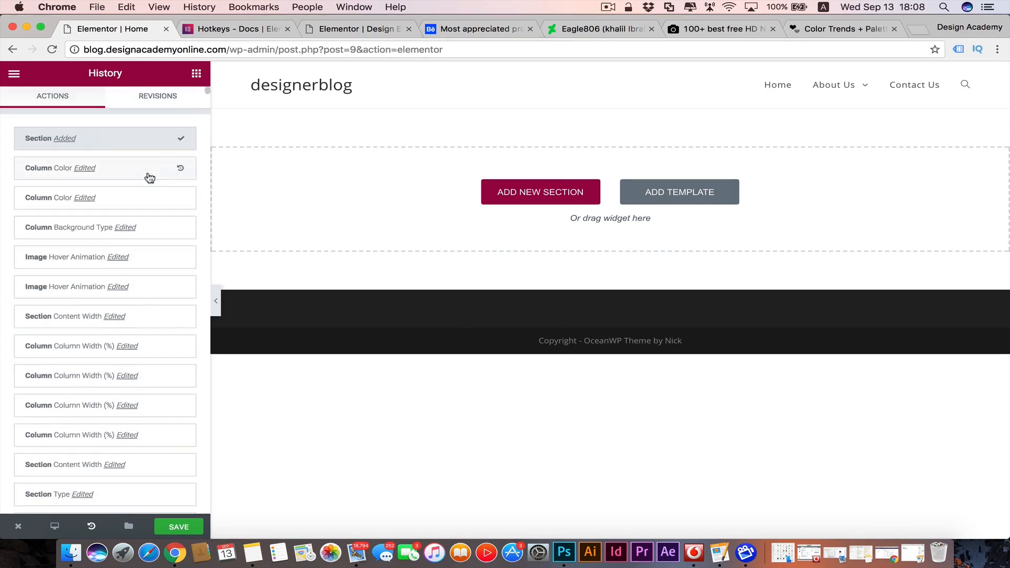
mouse_move(136, 162)
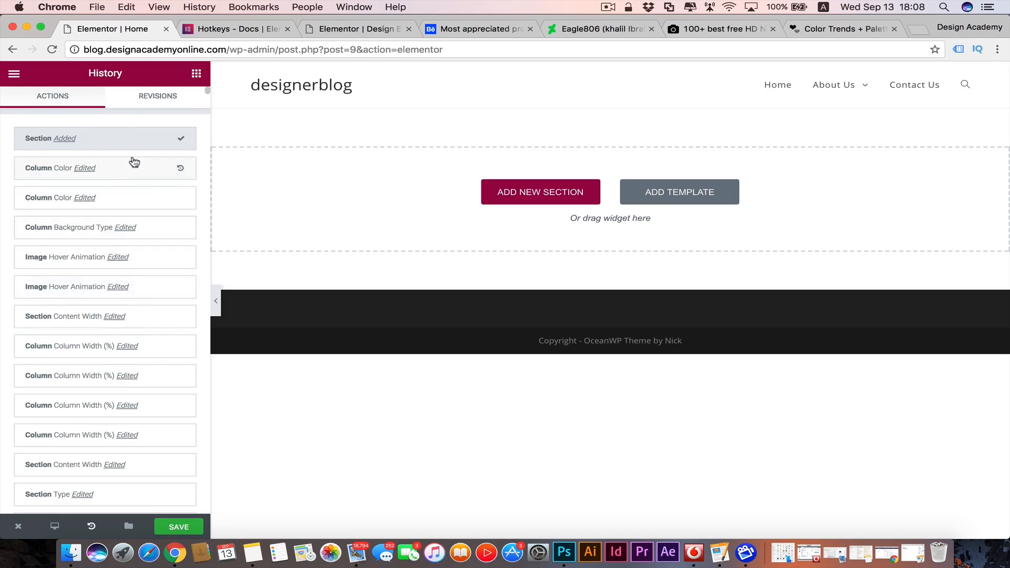
mouse_move(3, 297)
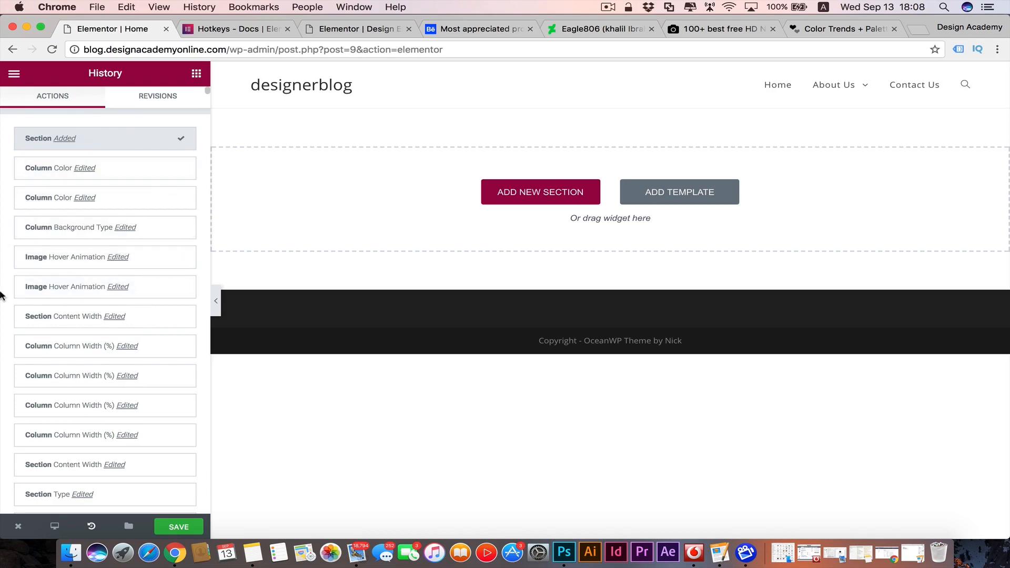